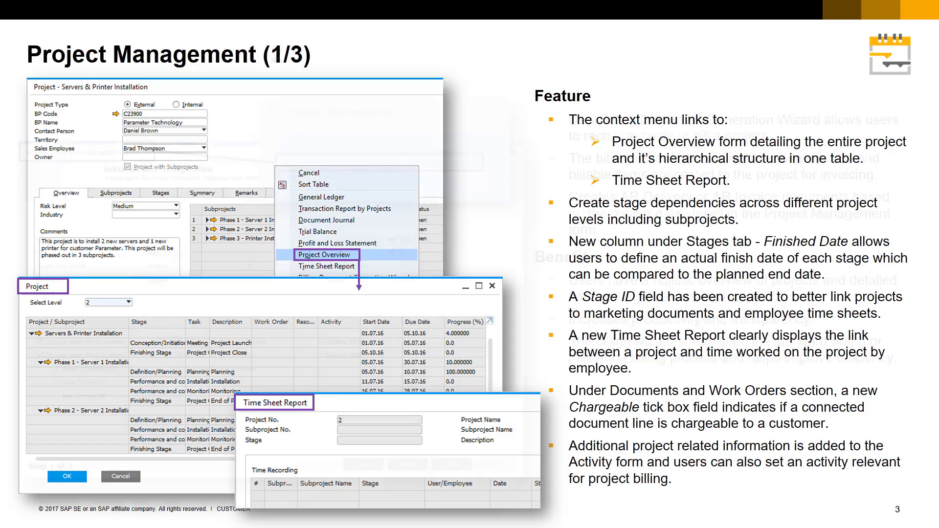
Advance from slide 3 to slide 4, Project Management (2/3) on the billing wizard
key(right)
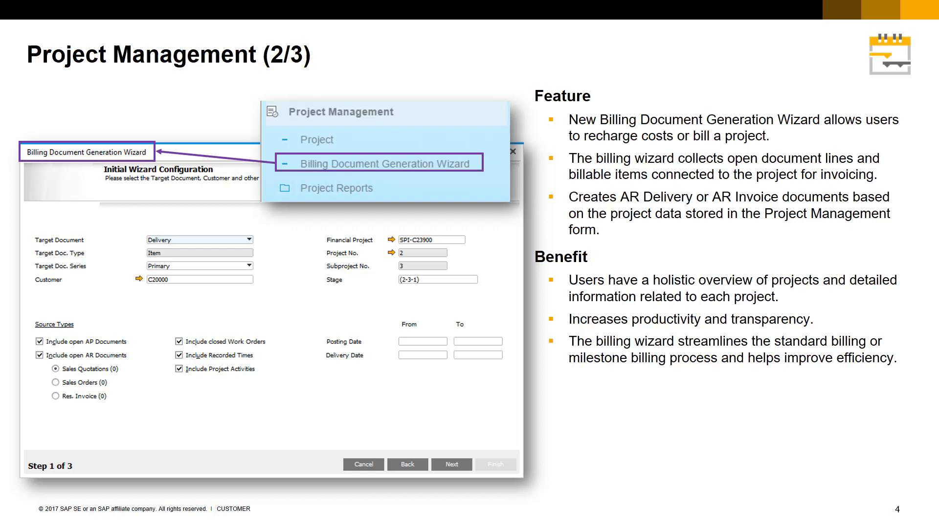
key(right)
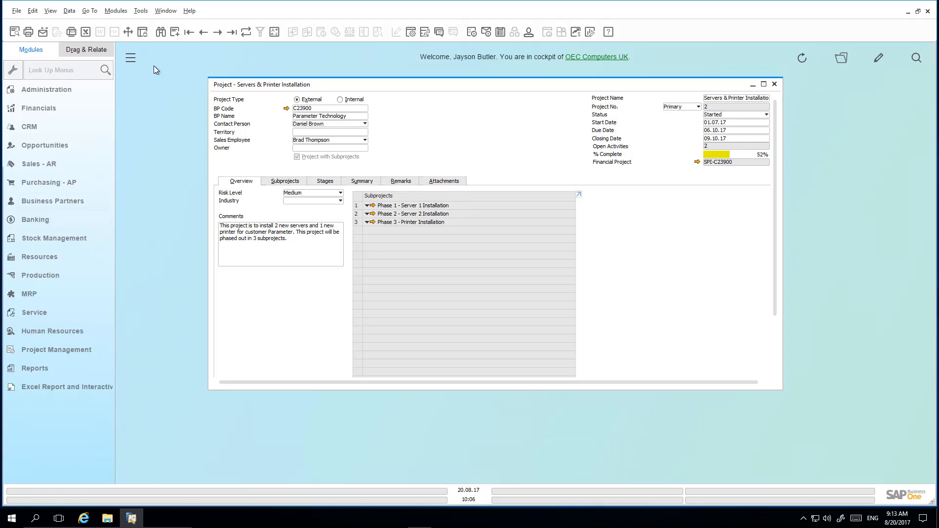
mouse_move(313, 110)
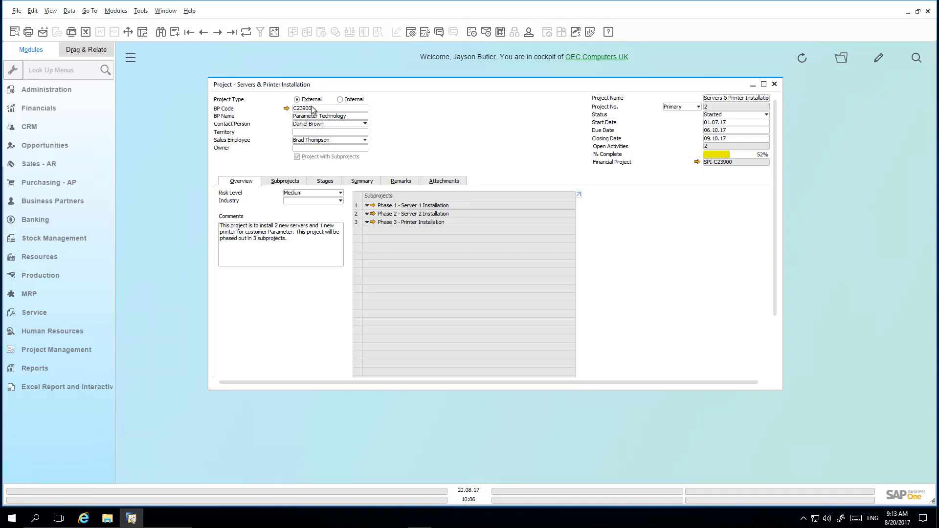
mouse_move(419, 118)
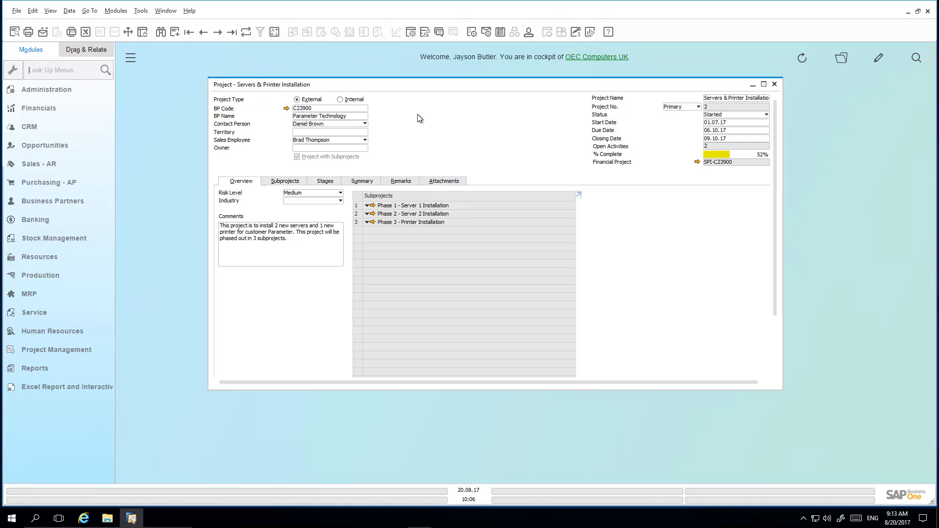
mouse_move(420, 197)
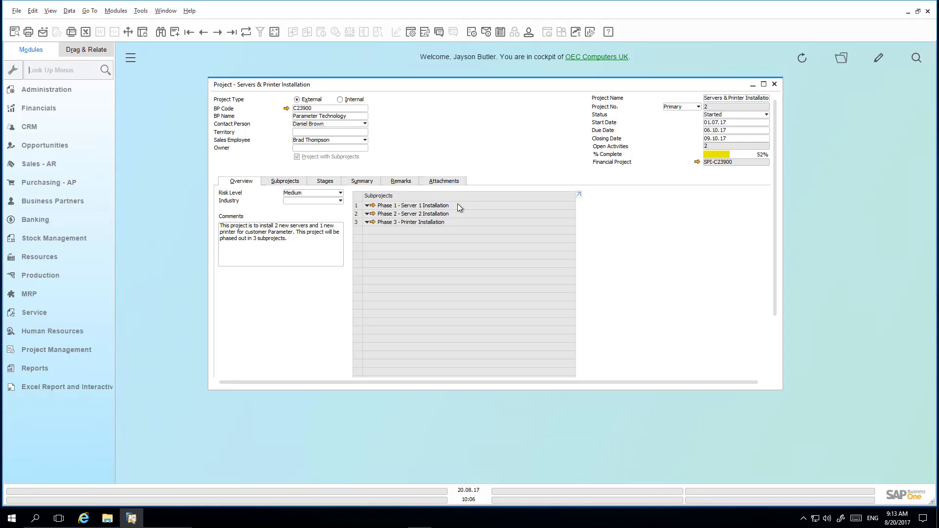
mouse_move(458, 206)
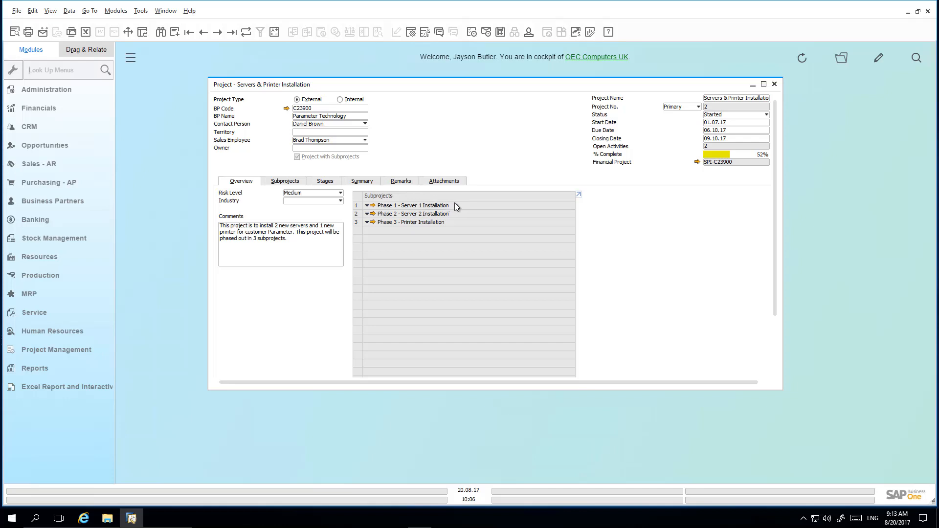
mouse_move(453, 217)
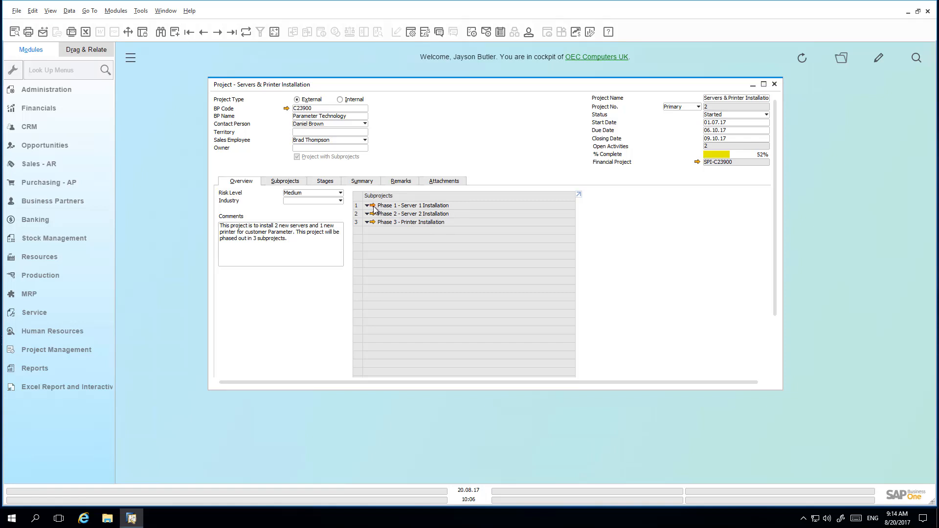
Open Phase 1 - Server 1 Installation and browse its stage dates, planned costs and percentages
double_click(411, 205)
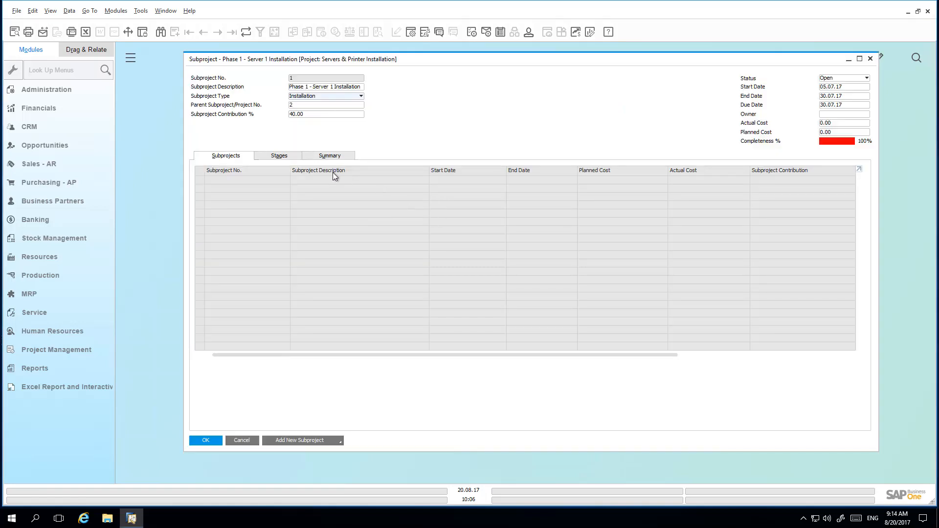
click(278, 155)
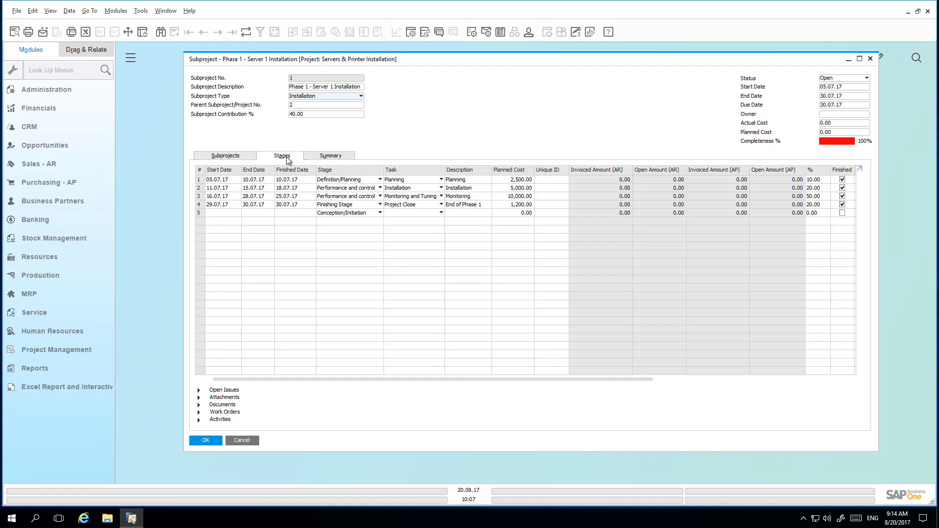
mouse_move(297, 196)
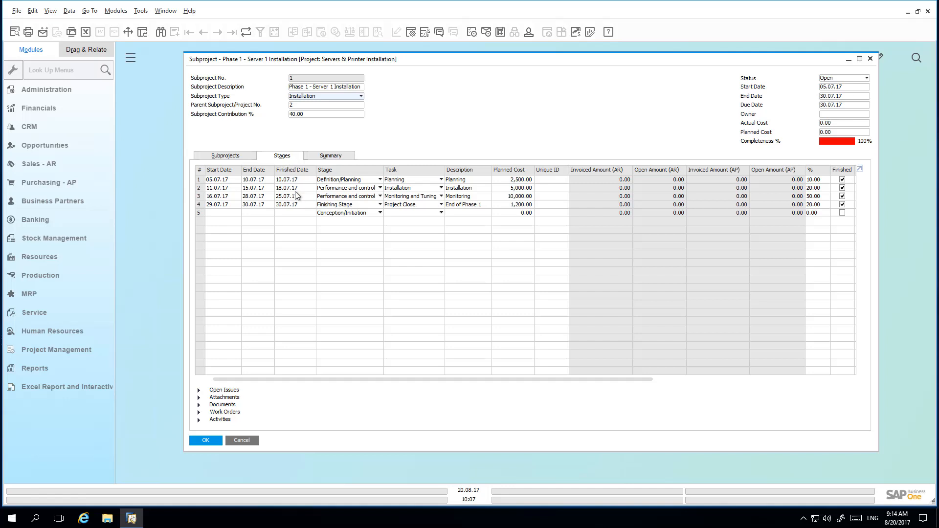
scroll(right, 3)
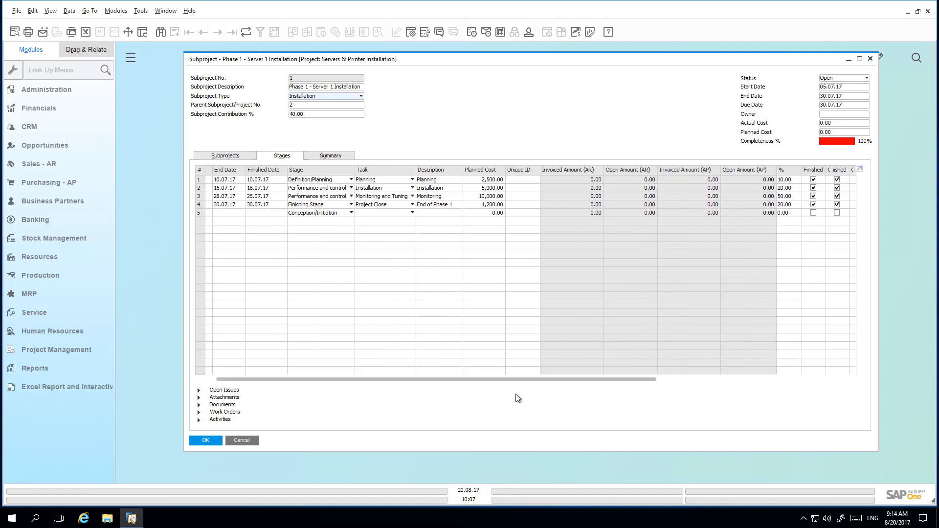
scroll(right, 3)
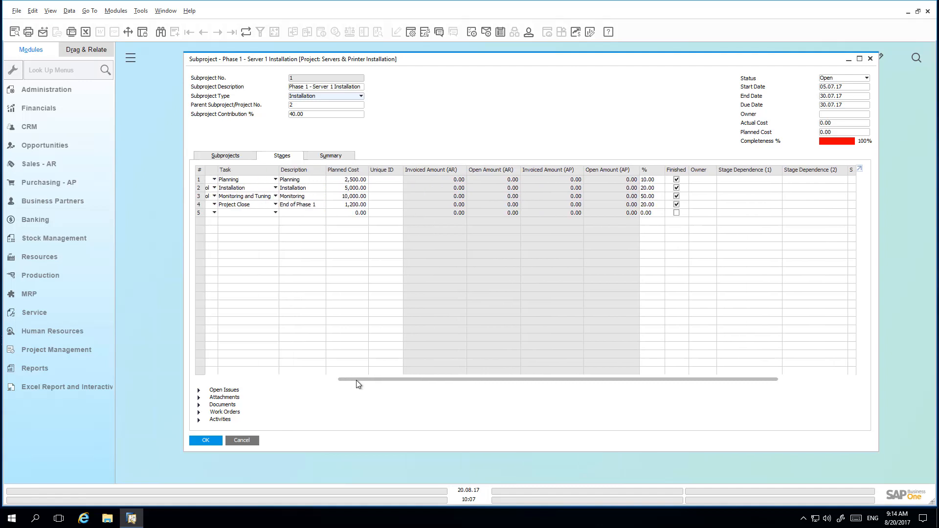
scroll(left, 3)
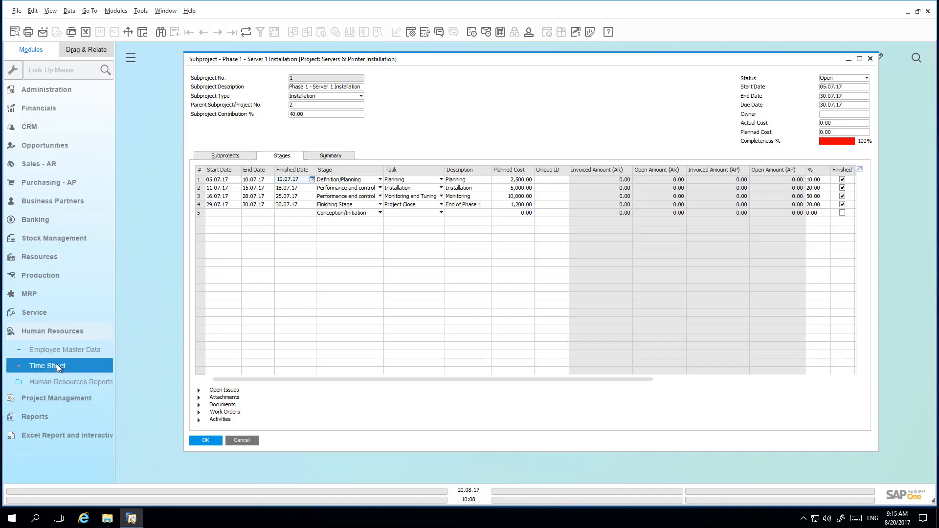
click(48, 365)
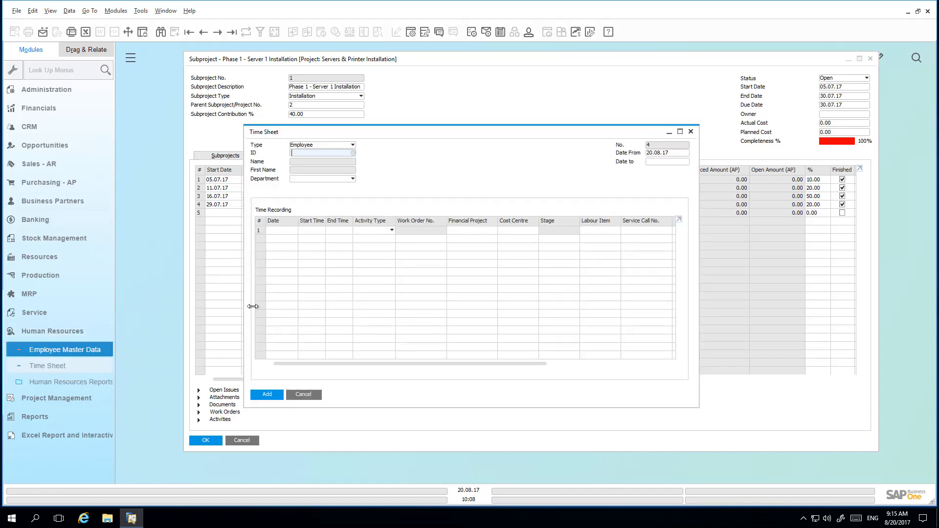
click(353, 153)
text(6)
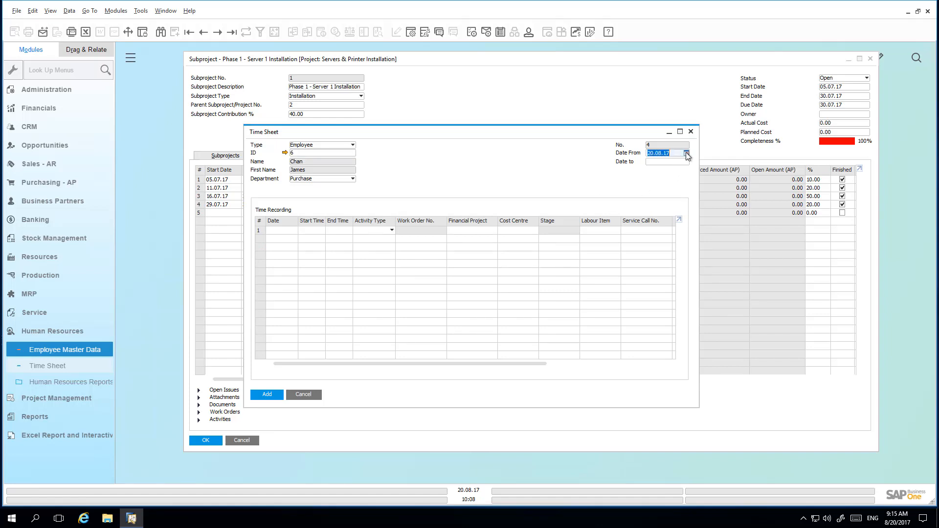
click(683, 166)
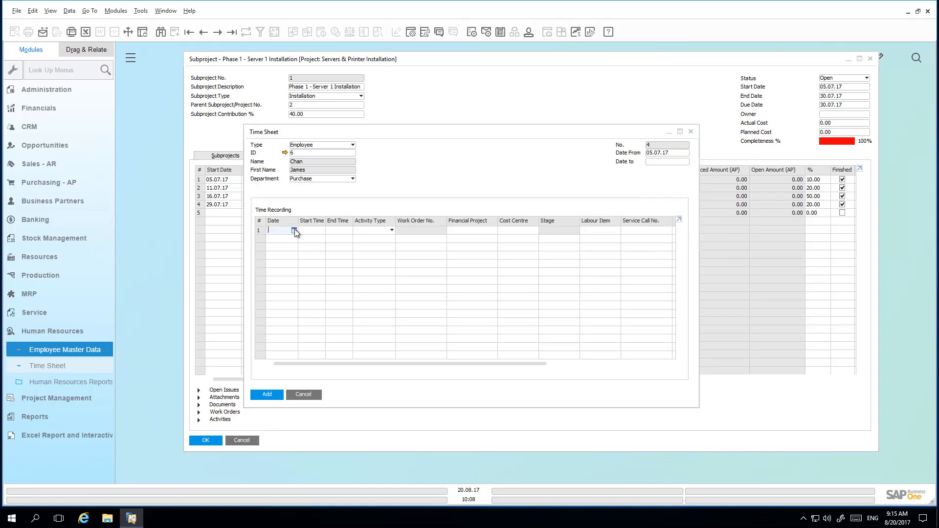
Add a 07.07.17 time entry running from 09:00 to 19:00
click(294, 231)
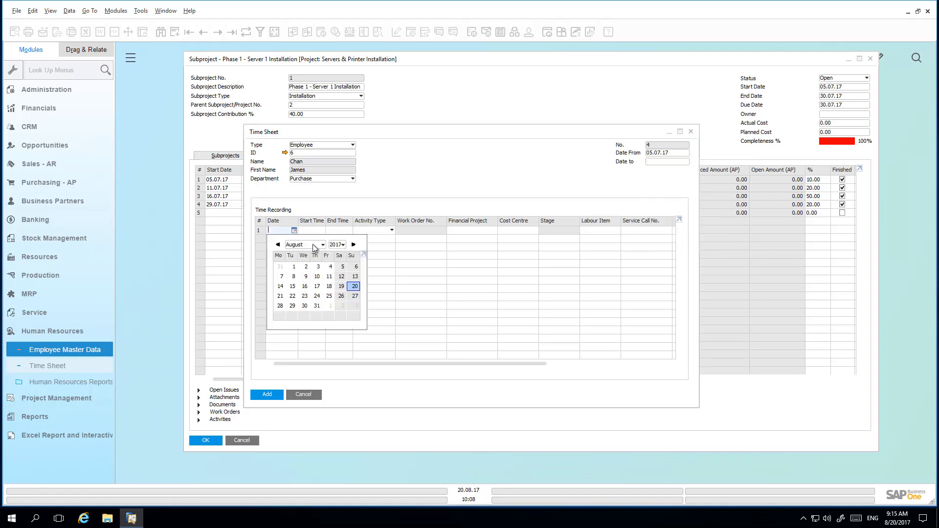
click(278, 245)
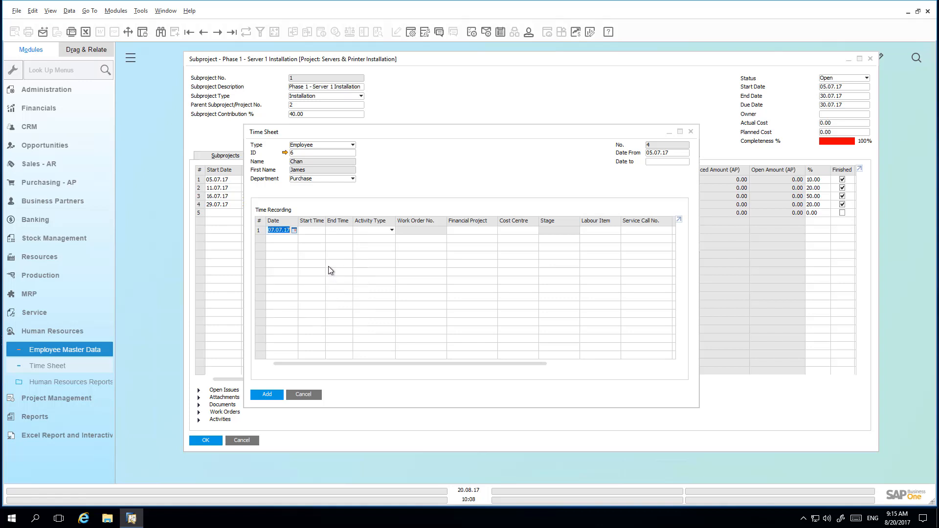
text(09.00)
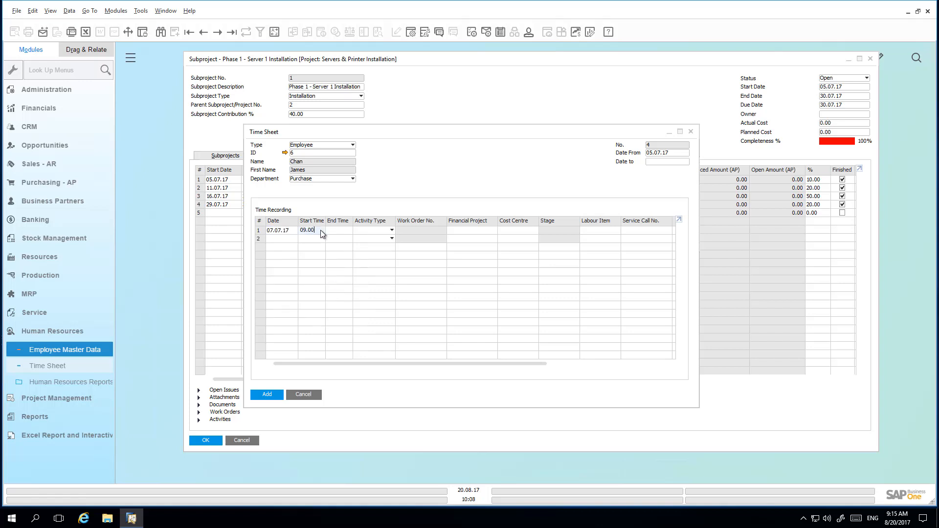
text(1)
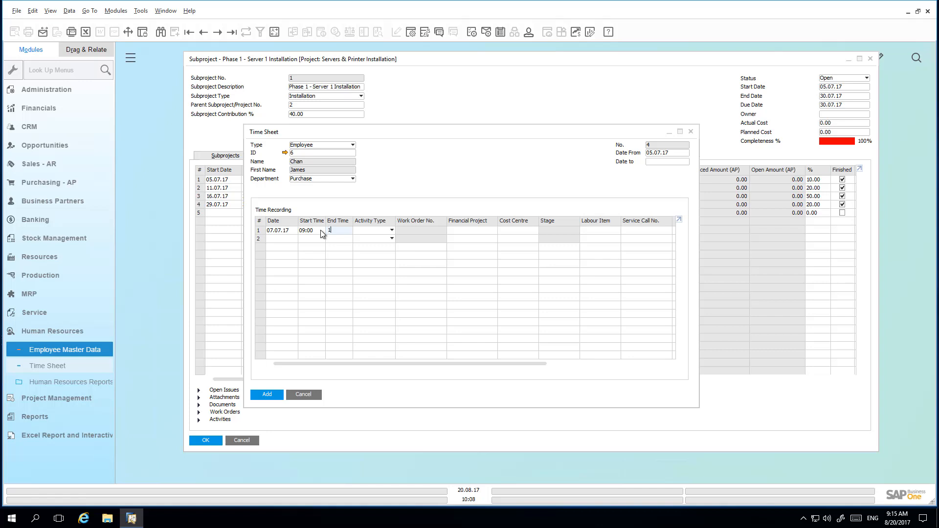
text(19.00)
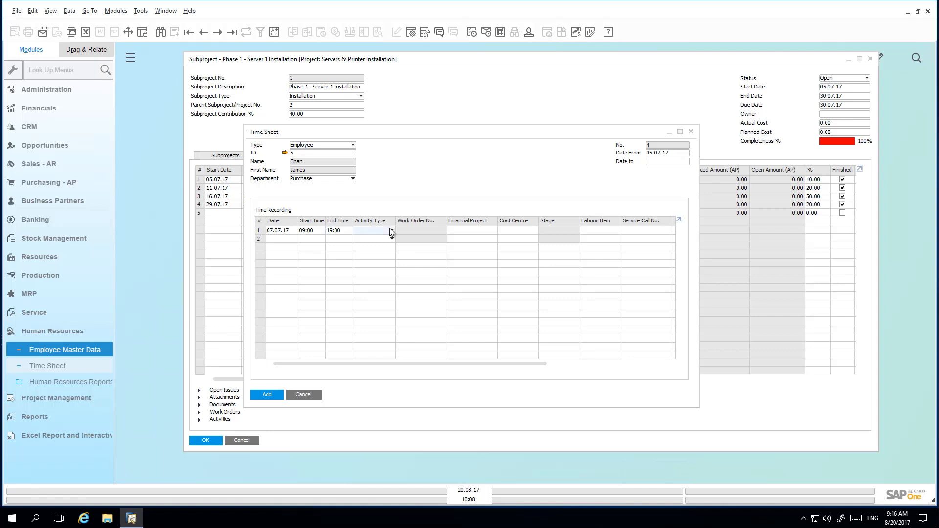
click(470, 230)
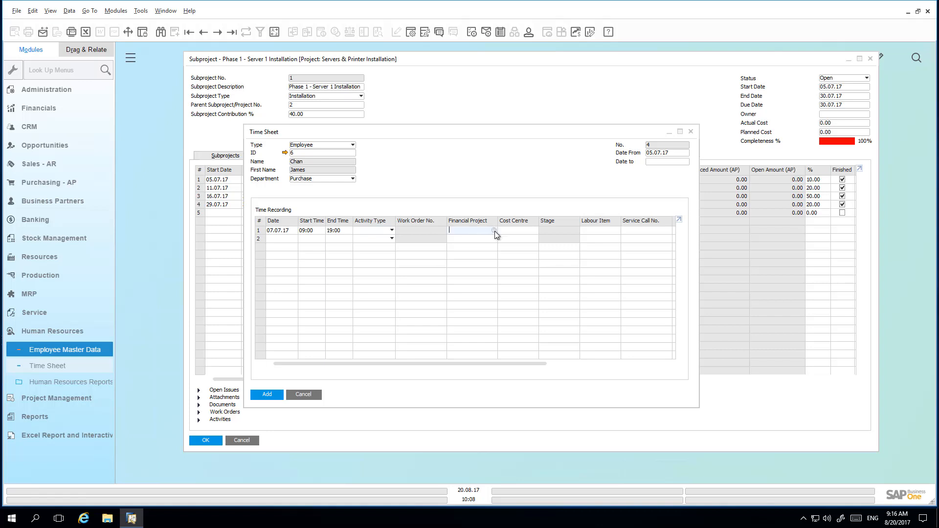
Charge the entry to SPI-C23900, stage 2-2, labour item S0001, and add the time sheet
click(494, 230)
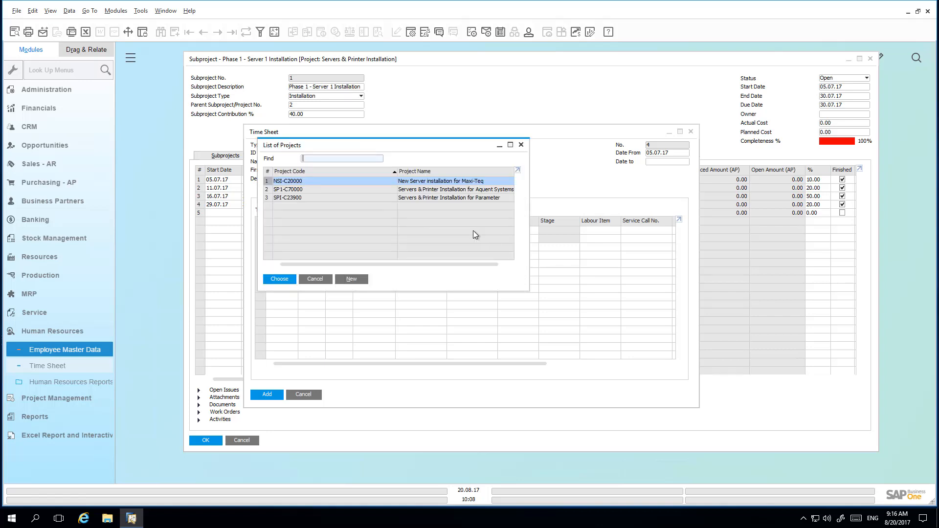
click(279, 280)
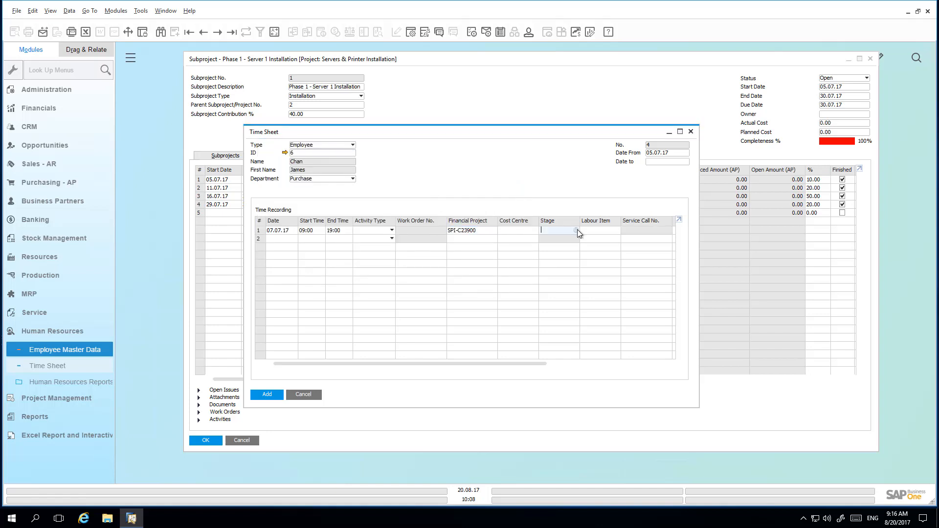
mouse_move(578, 233)
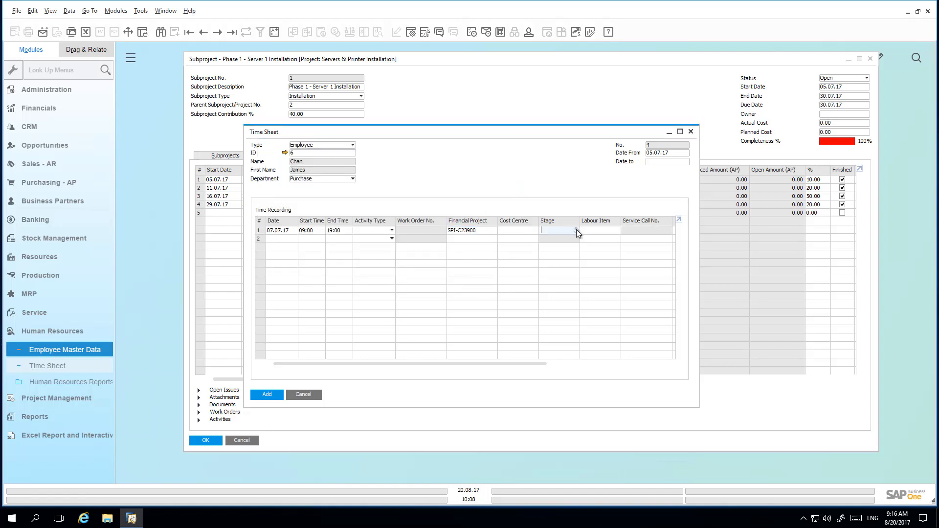
click(559, 231)
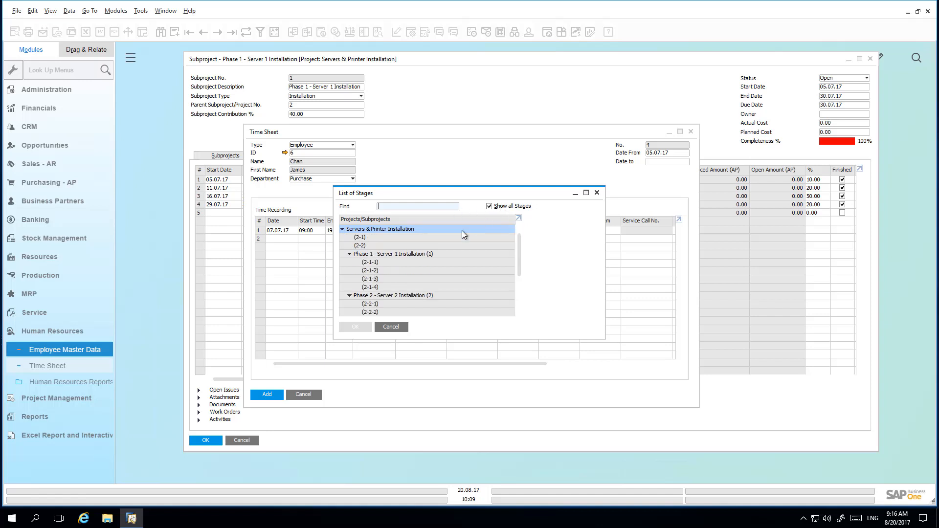
click(360, 245)
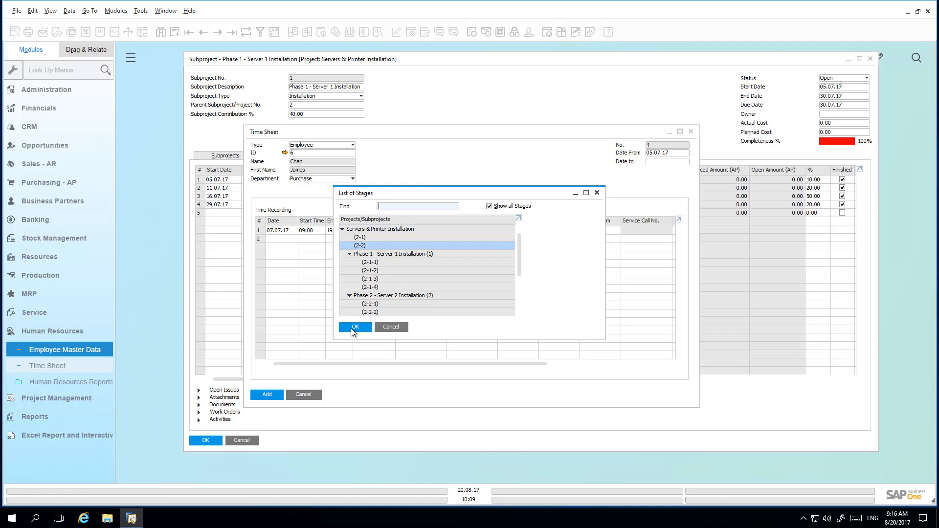
click(355, 327)
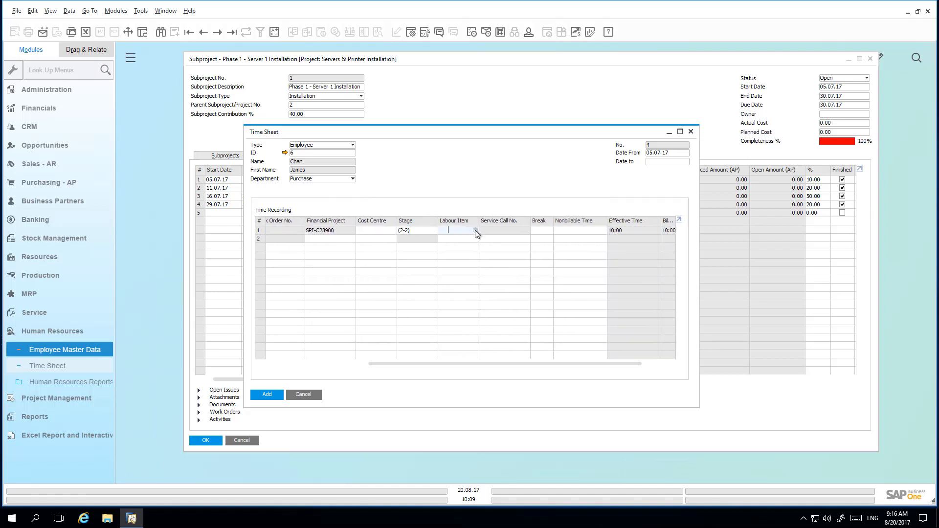
click(462, 231)
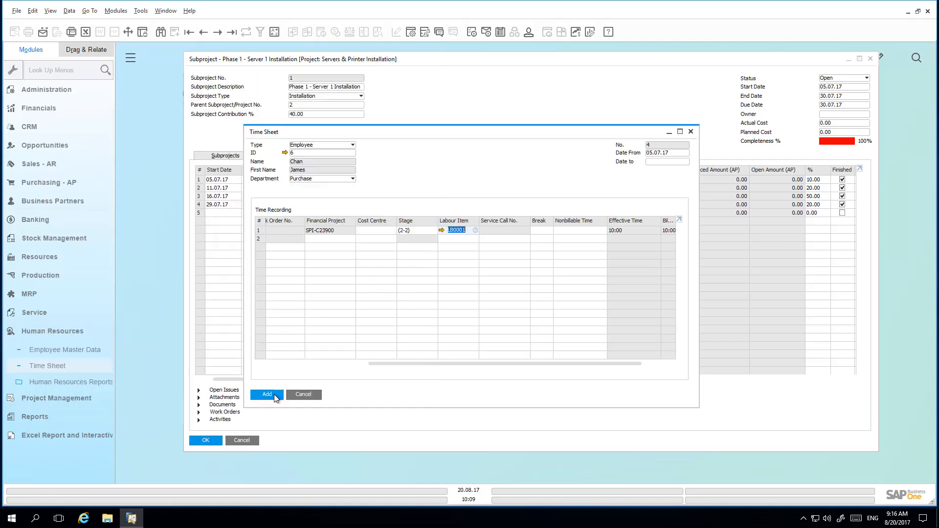
mouse_move(273, 398)
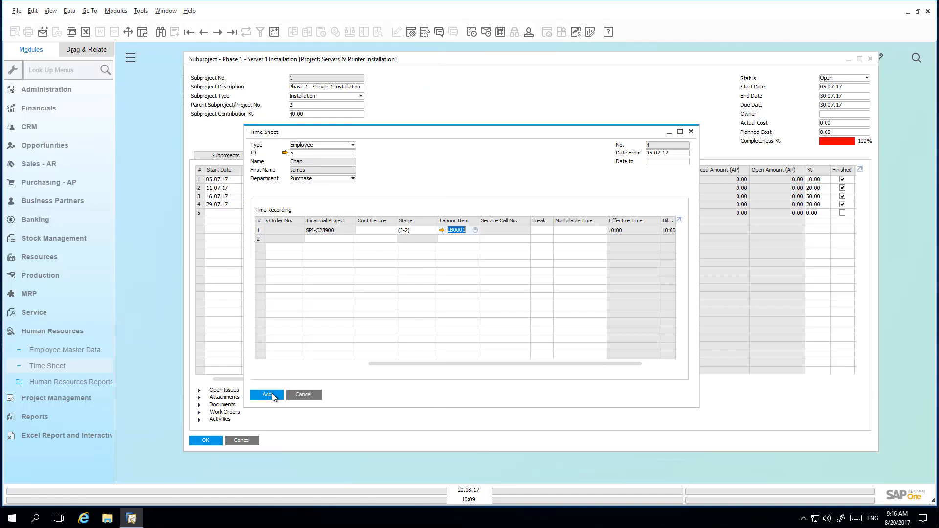
click(266, 395)
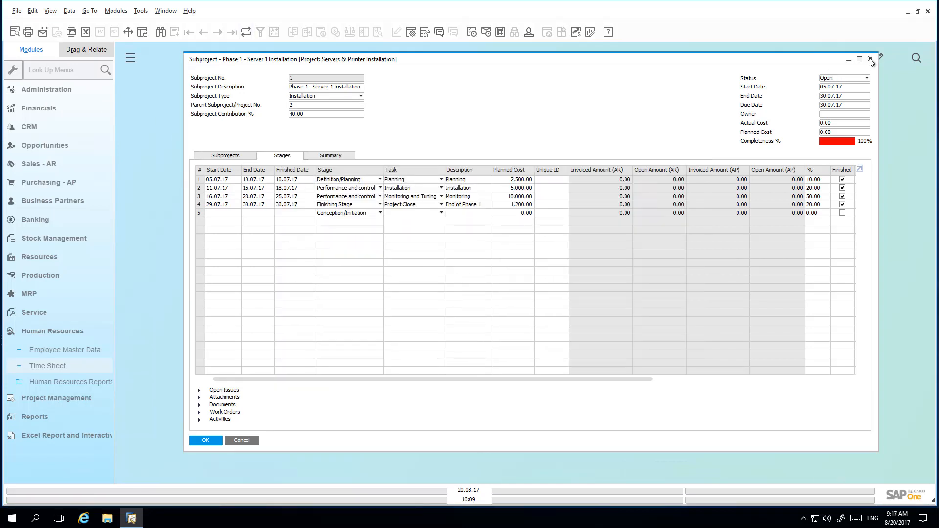
click(870, 59)
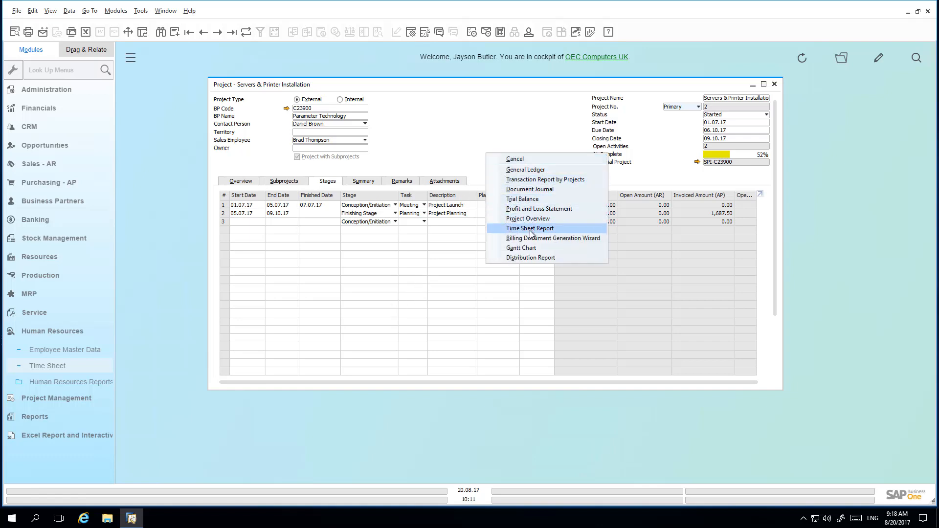
click(529, 229)
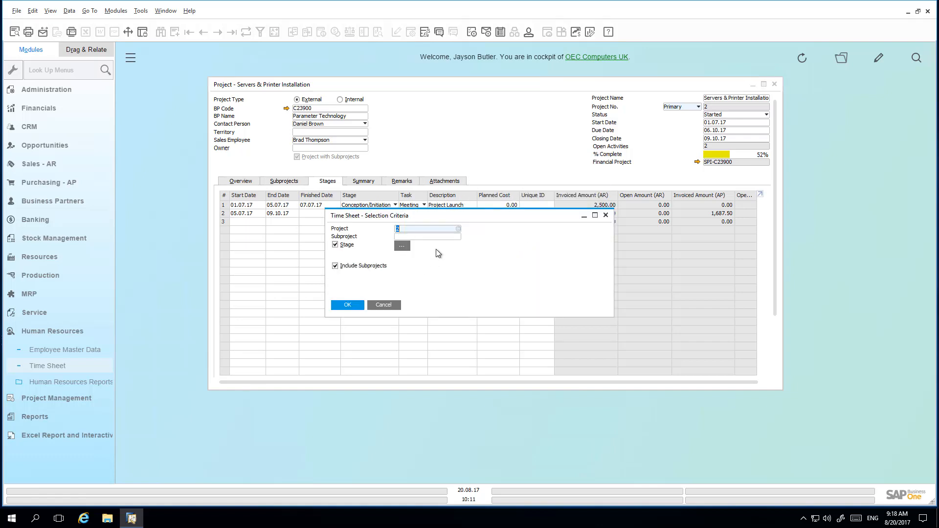
mouse_move(442, 240)
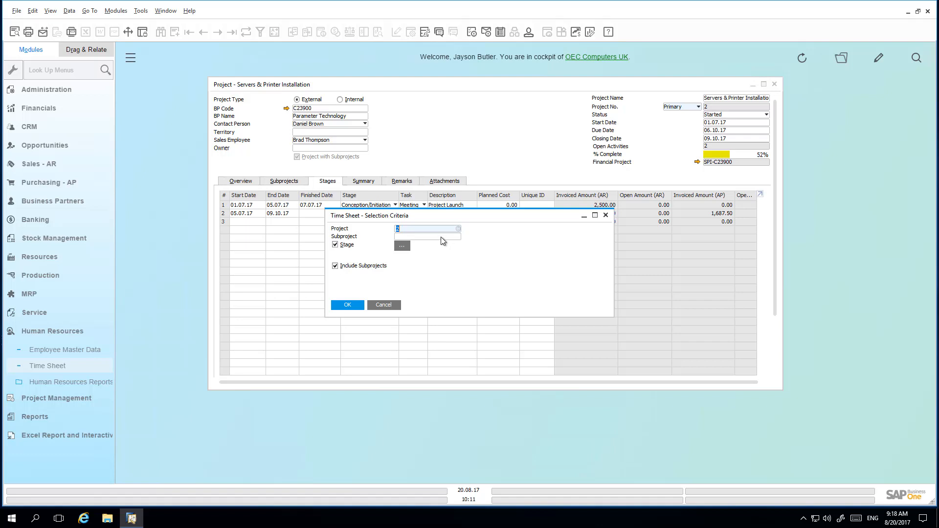
mouse_move(438, 251)
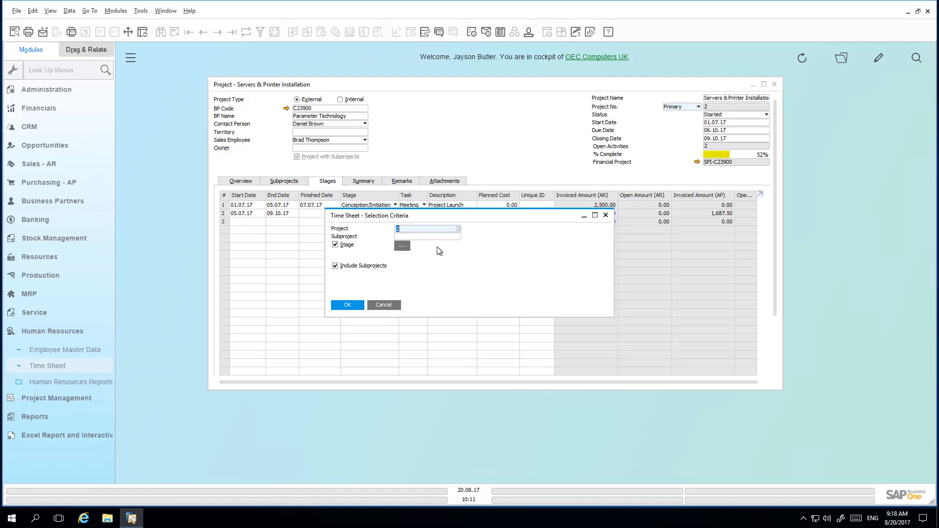
mouse_move(440, 251)
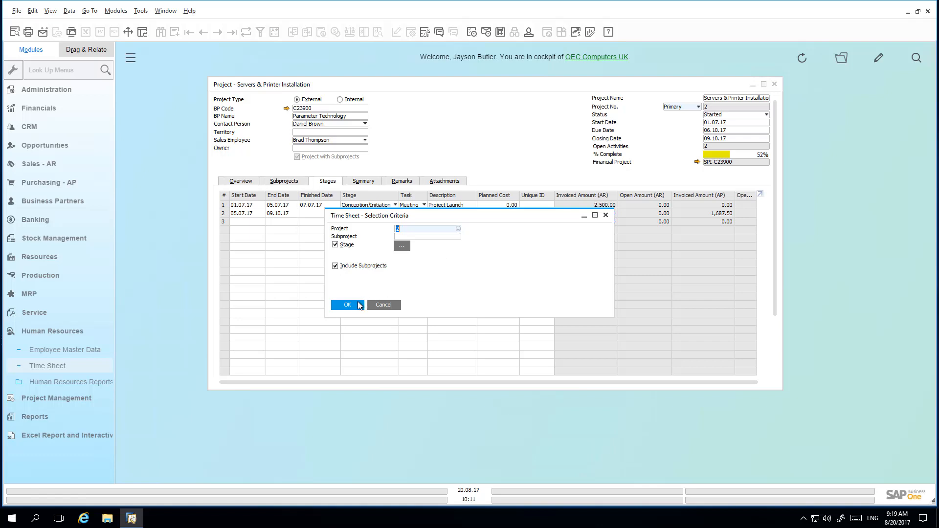
click(346, 305)
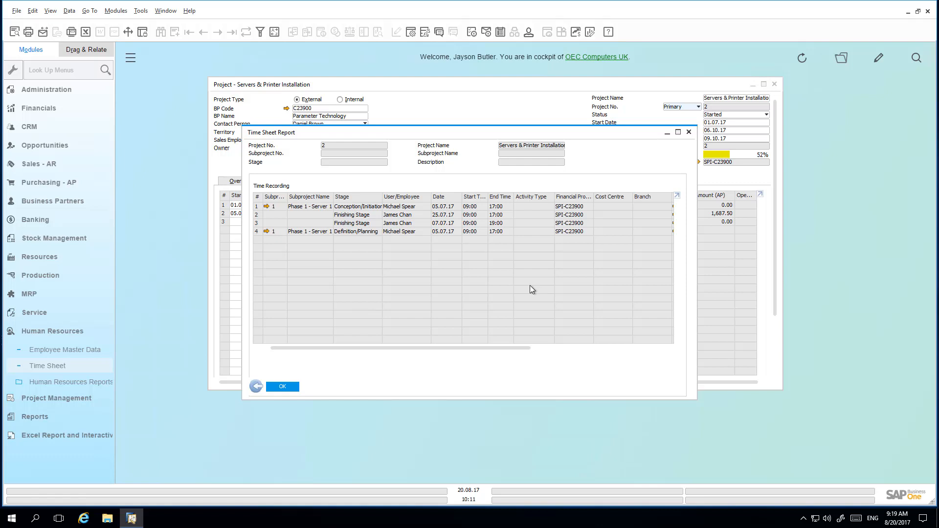
mouse_move(429, 227)
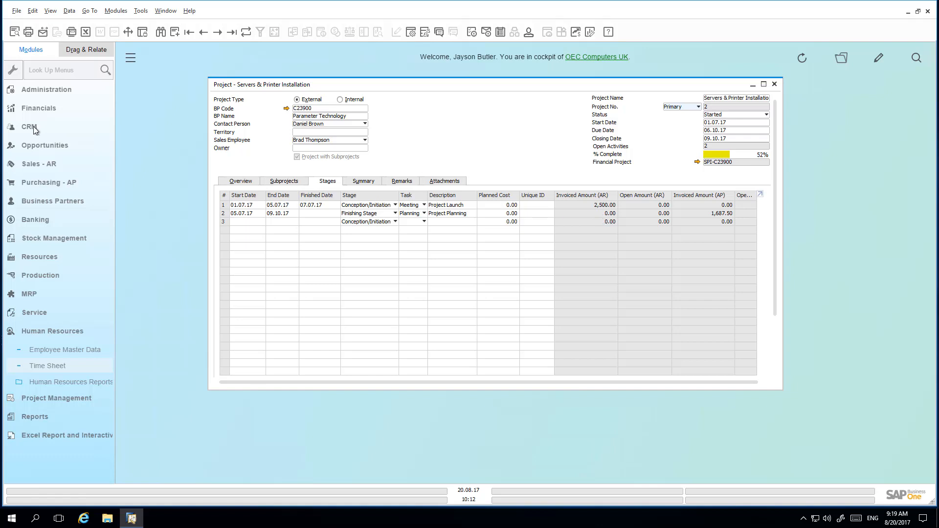
click(29, 127)
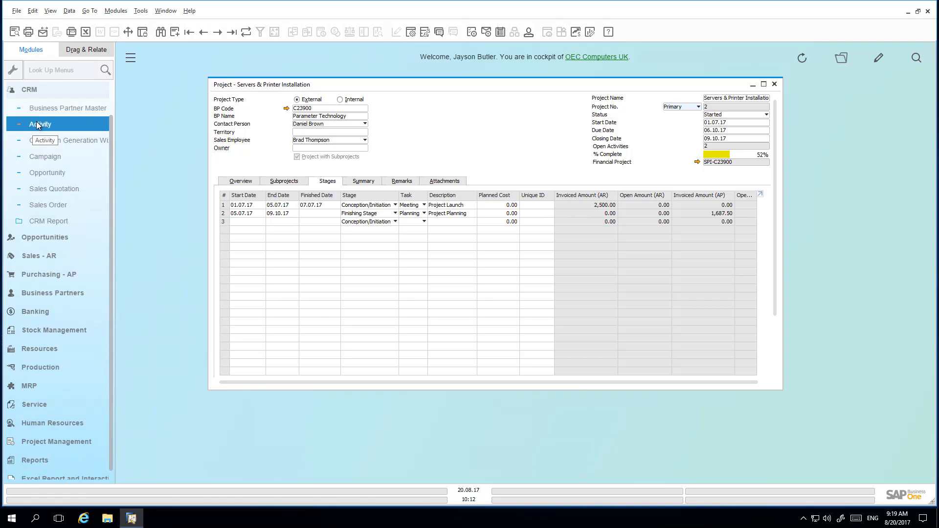
click(40, 124)
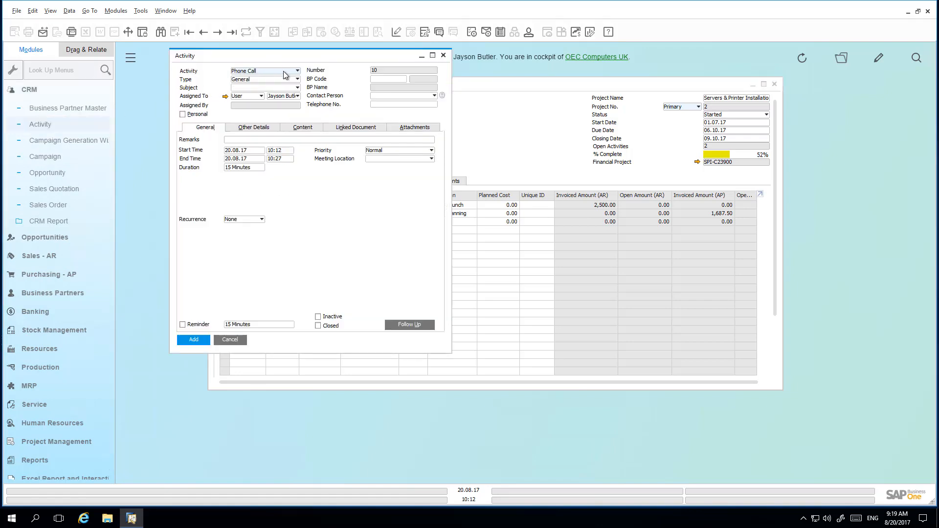
click(297, 70)
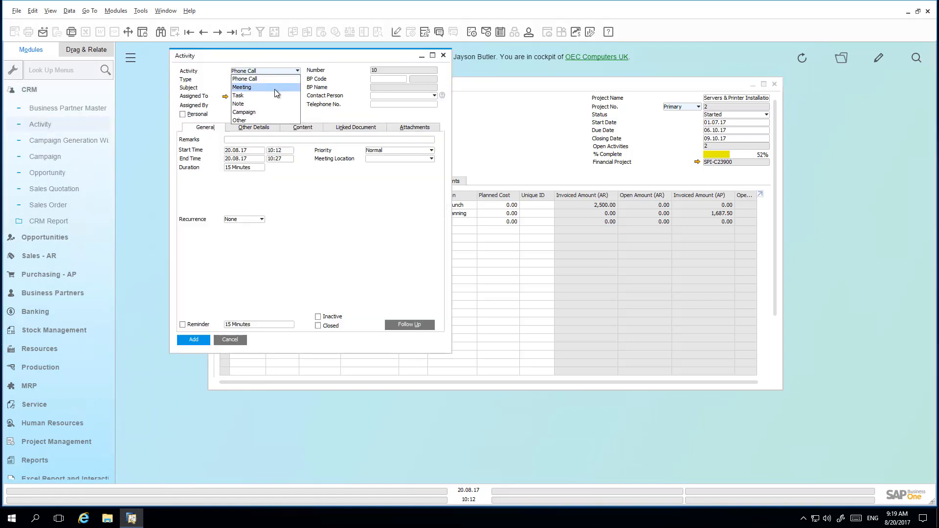
click(238, 96)
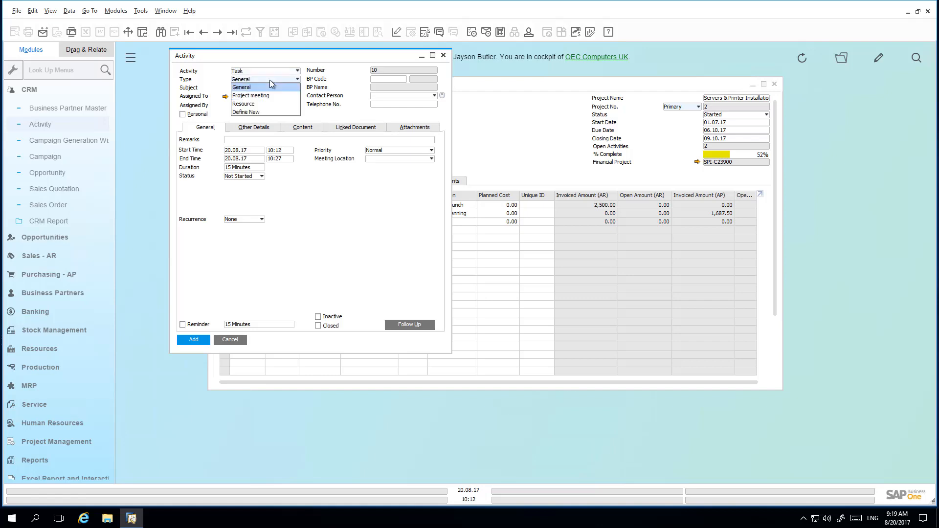
mouse_move(251, 96)
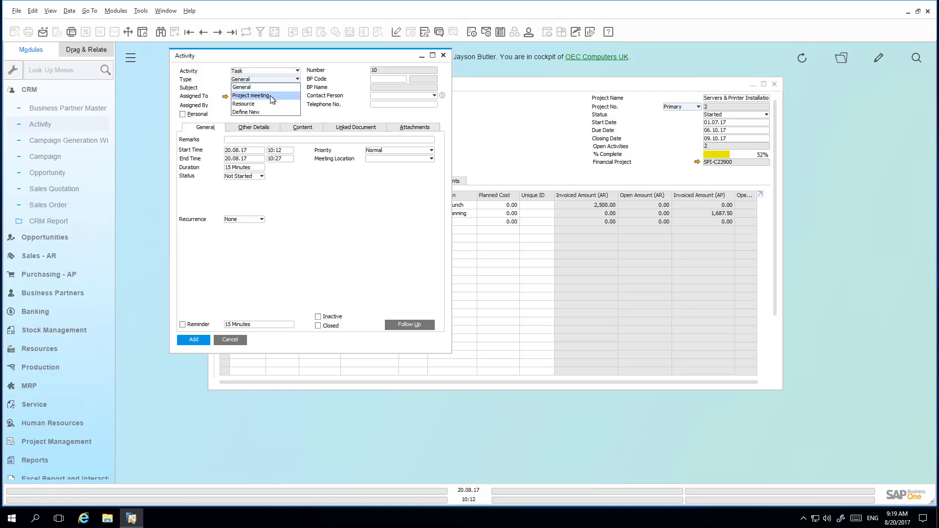
click(251, 95)
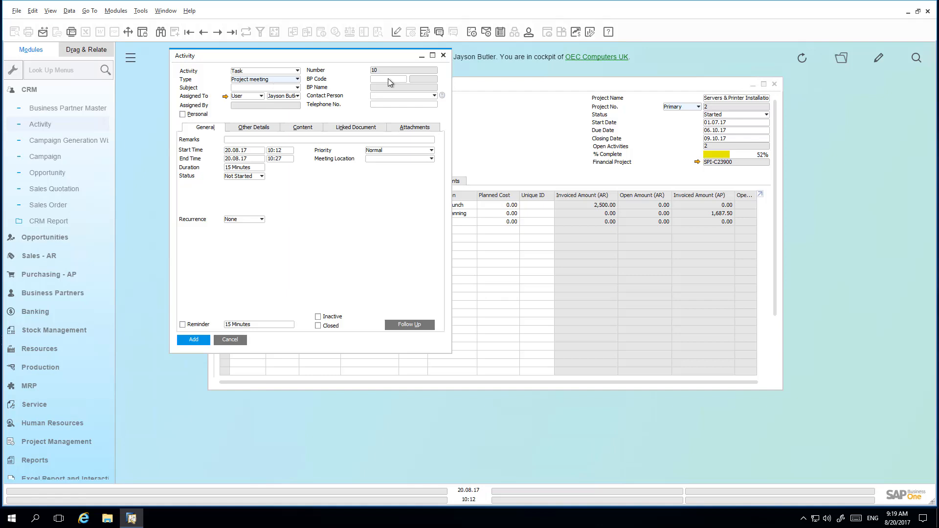
click(401, 78)
text(C23900)
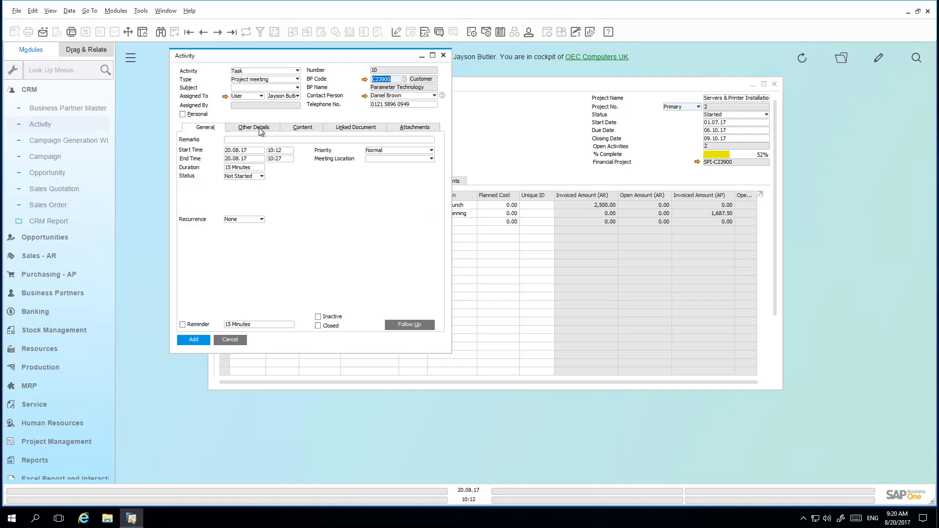
Set the activity's resource to R300006, the Senior Technician
click(257, 127)
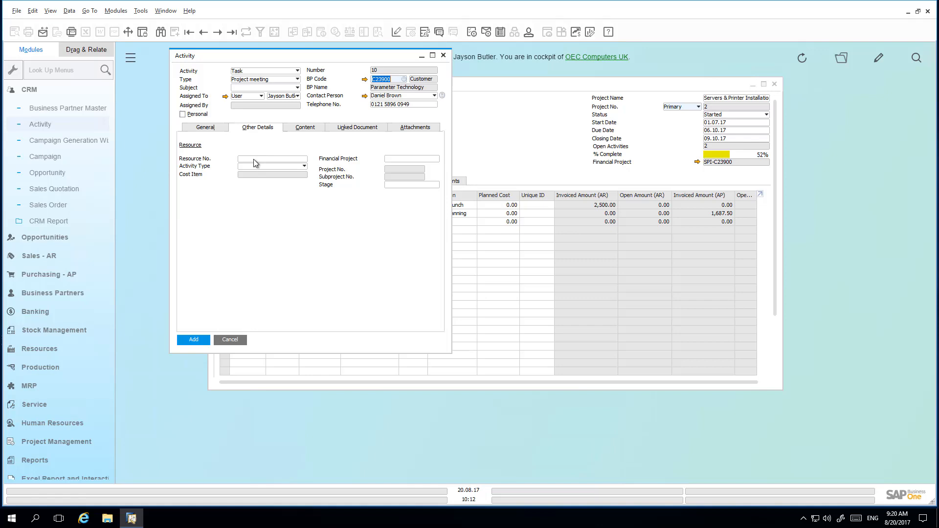
mouse_move(262, 164)
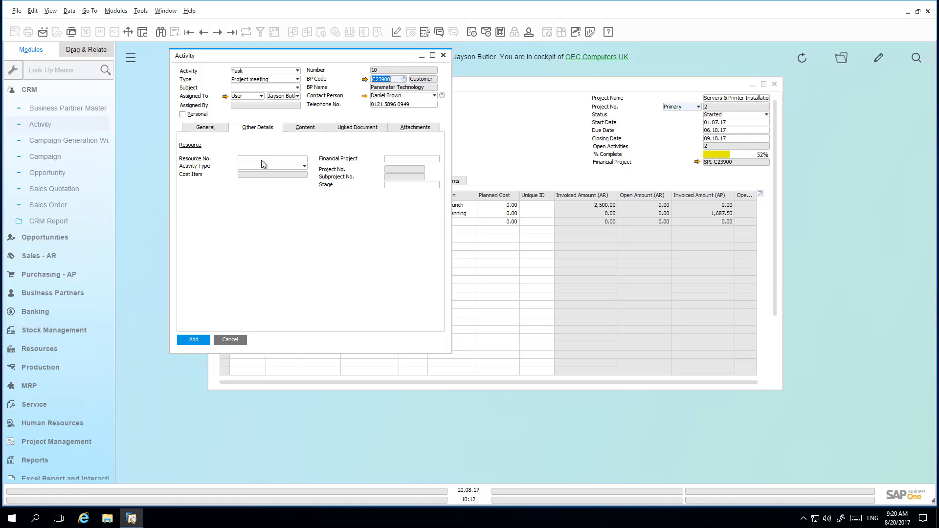
click(303, 162)
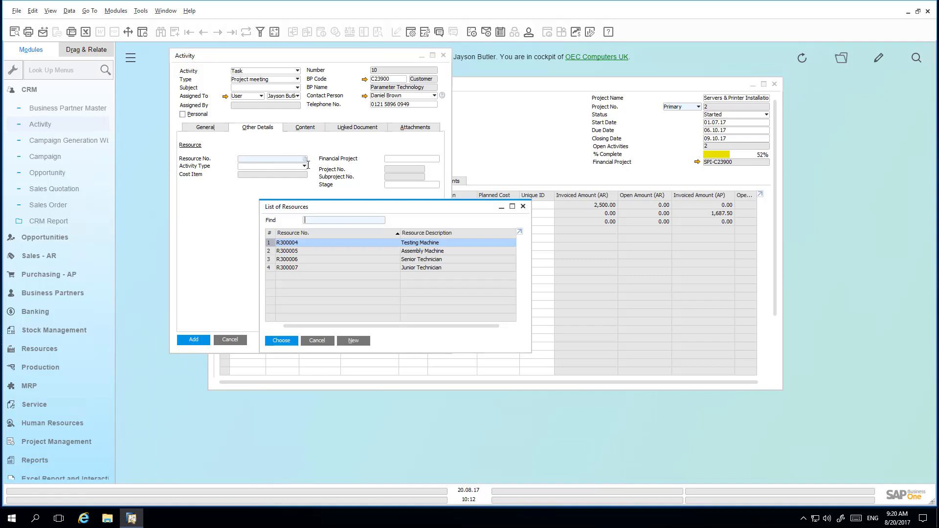
mouse_move(446, 251)
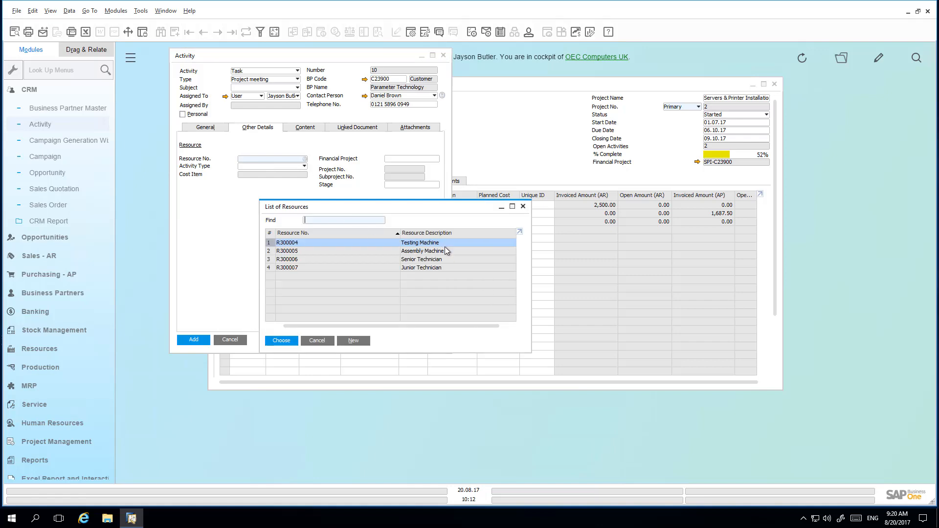
click(281, 341)
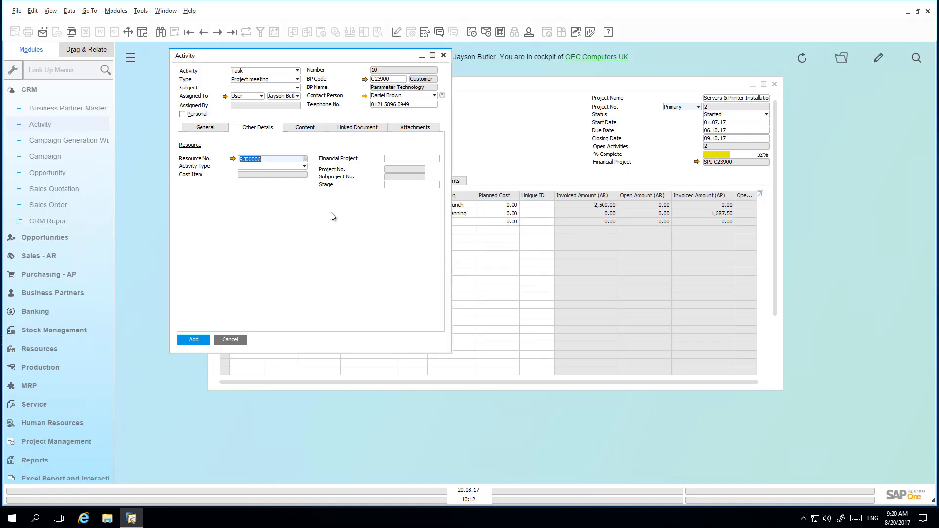
click(272, 170)
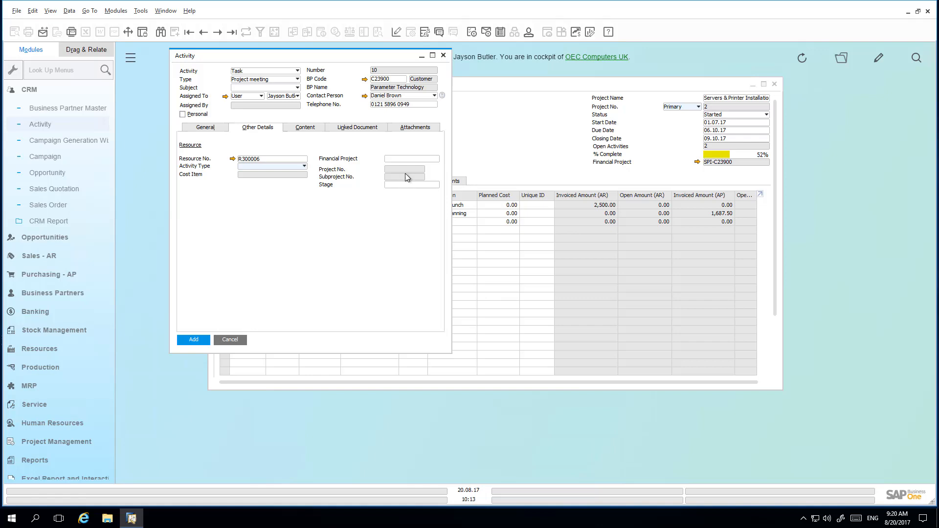
mouse_move(387, 189)
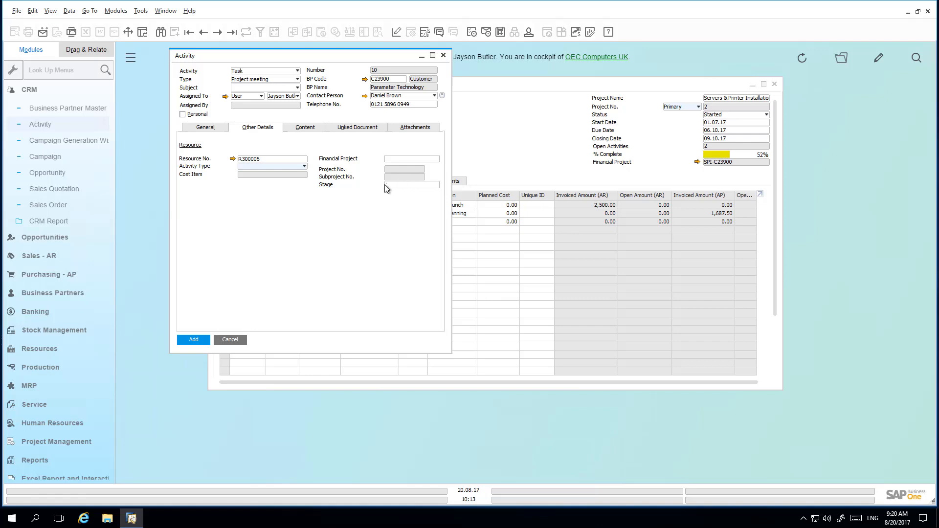
mouse_move(401, 189)
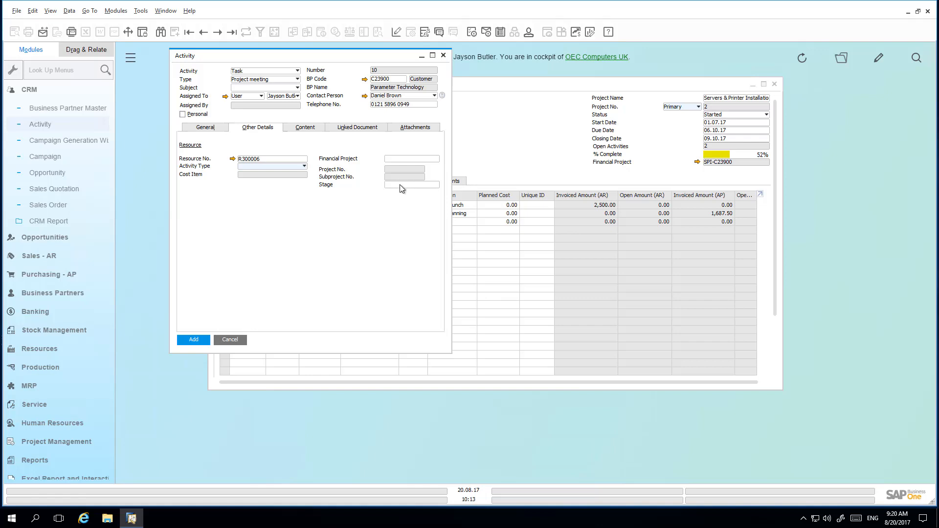
Link the activity to financial project SPI-C23900 and stage 2-2, with all stages shown
click(411, 158)
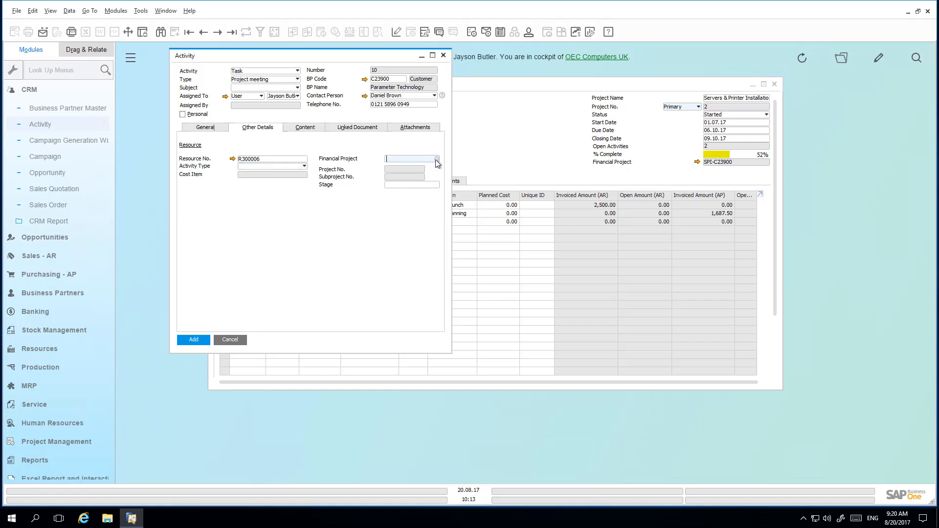
click(436, 159)
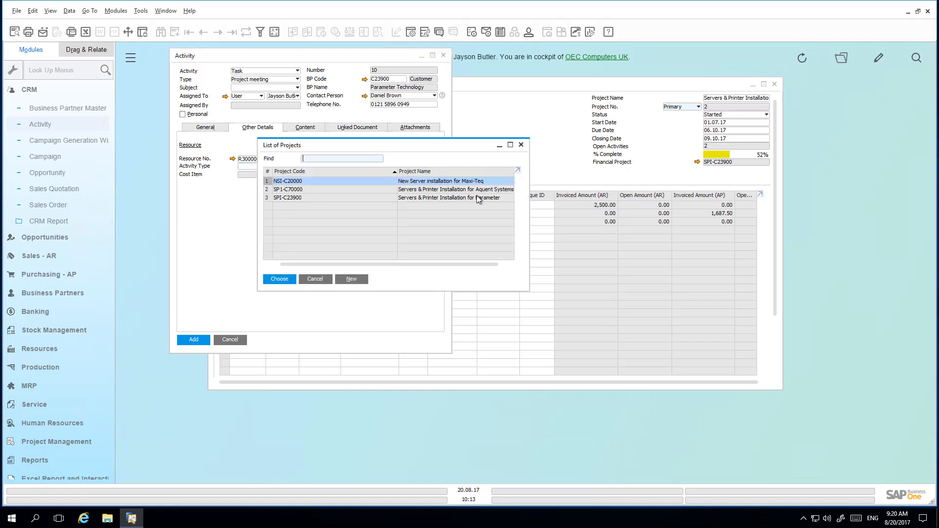
click(279, 279)
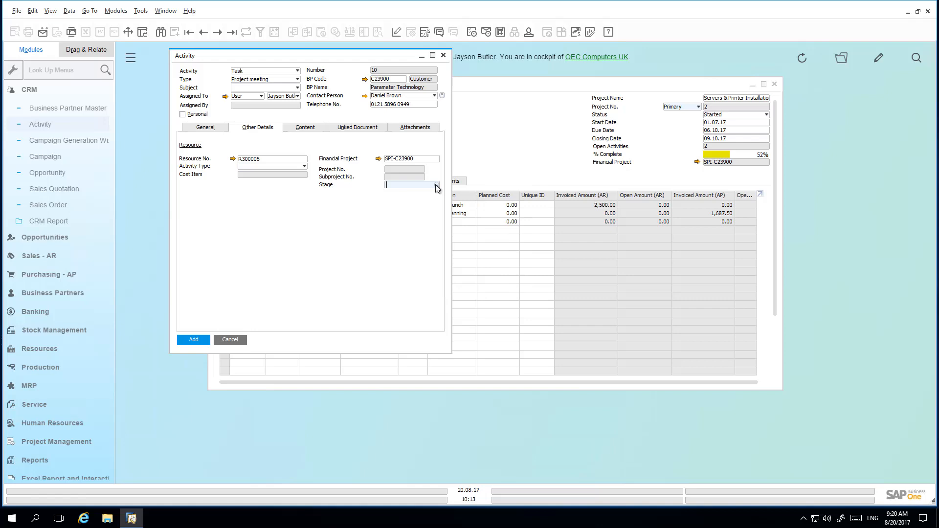
click(436, 184)
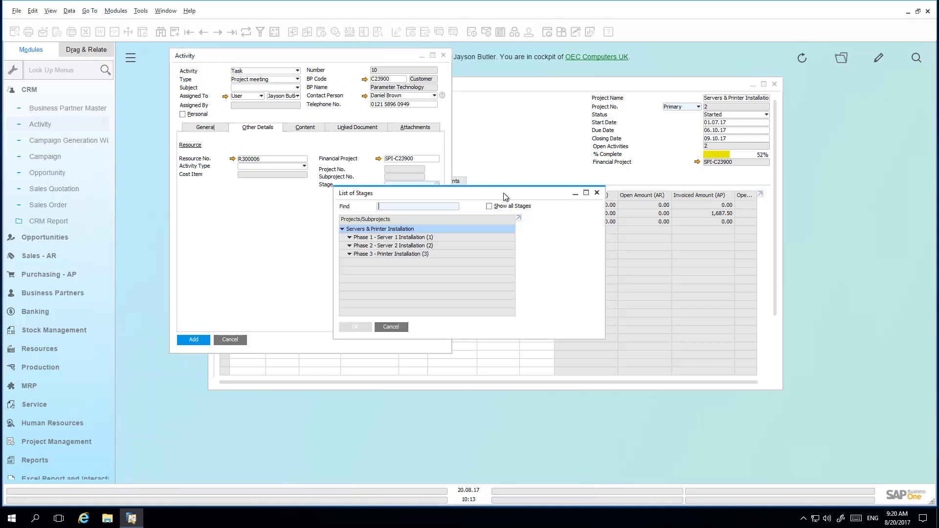
mouse_move(408, 229)
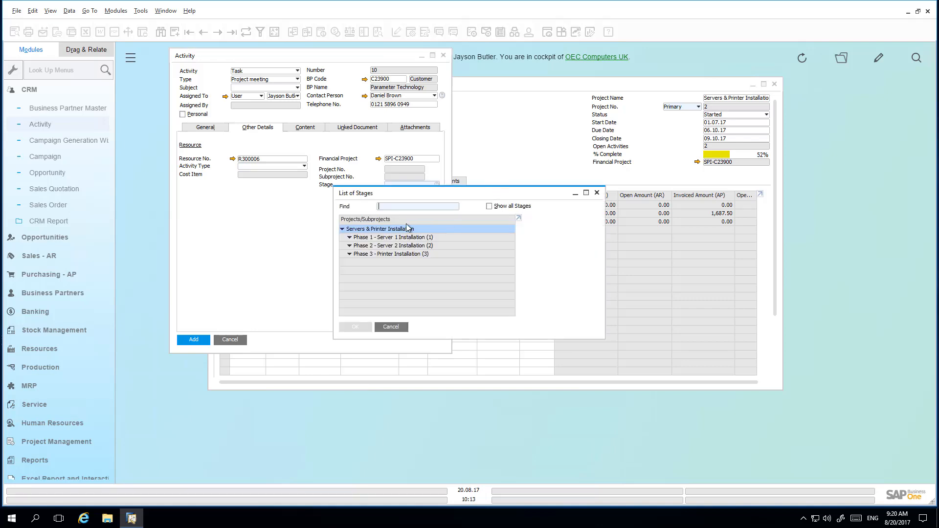
click(489, 206)
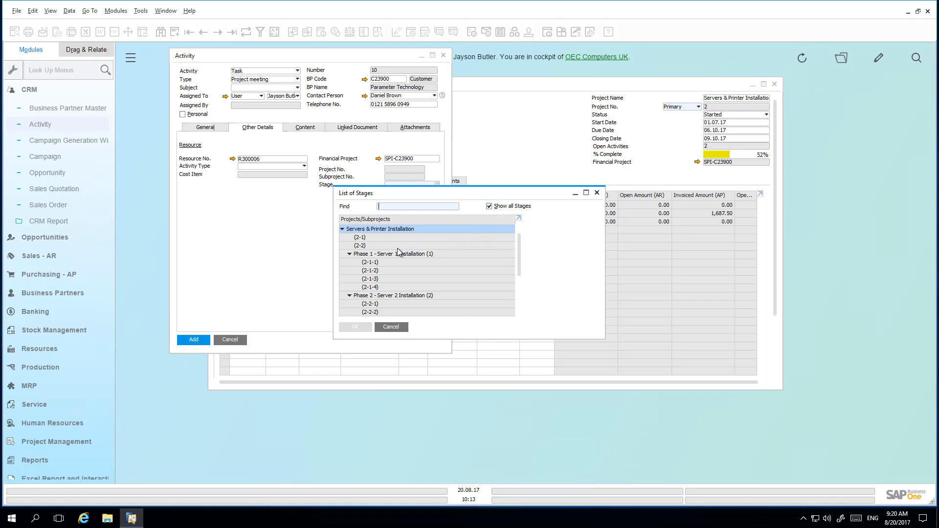
click(360, 246)
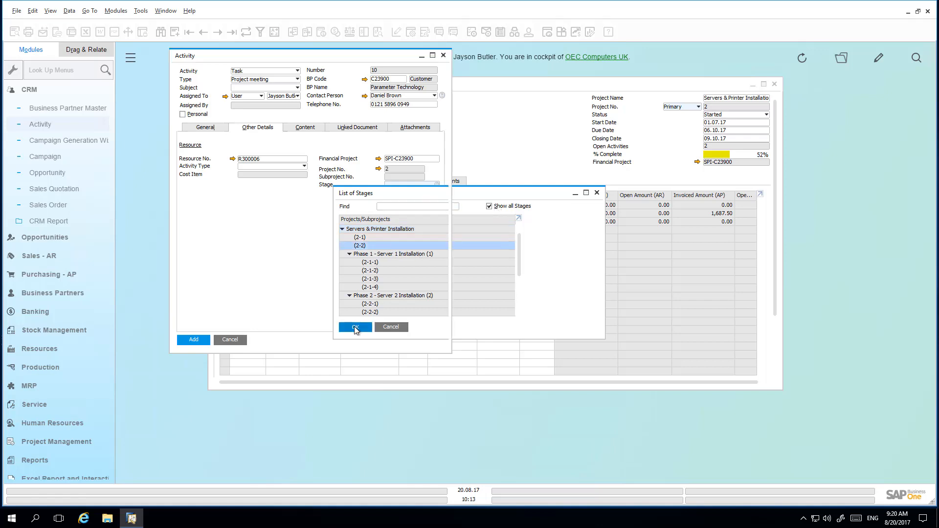
click(354, 327)
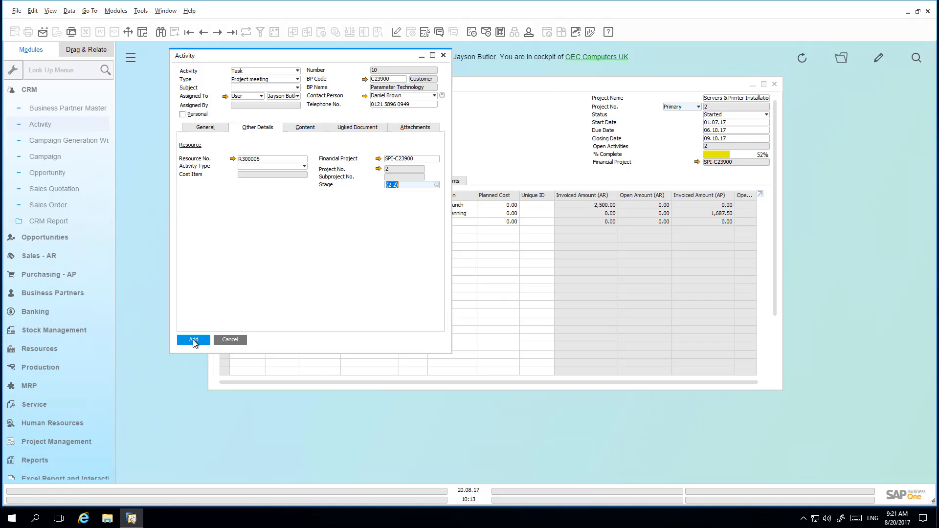
click(192, 339)
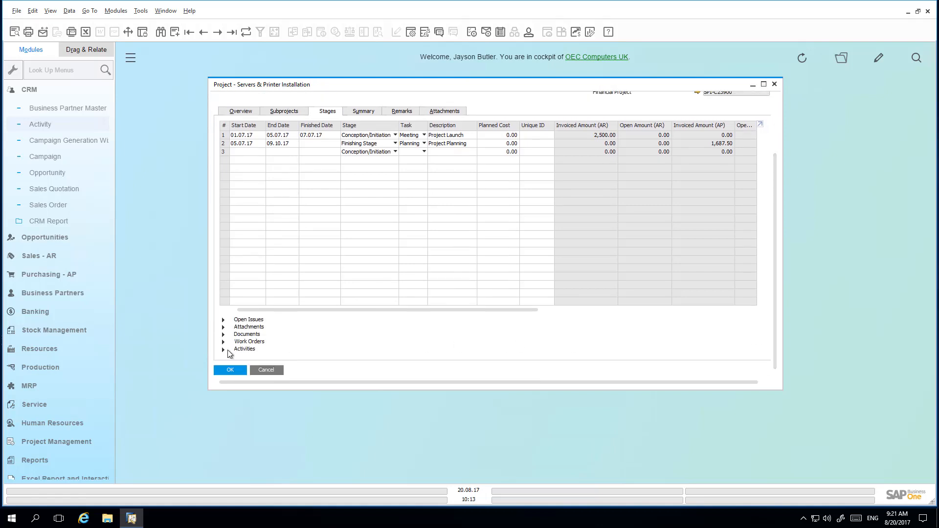
click(224, 349)
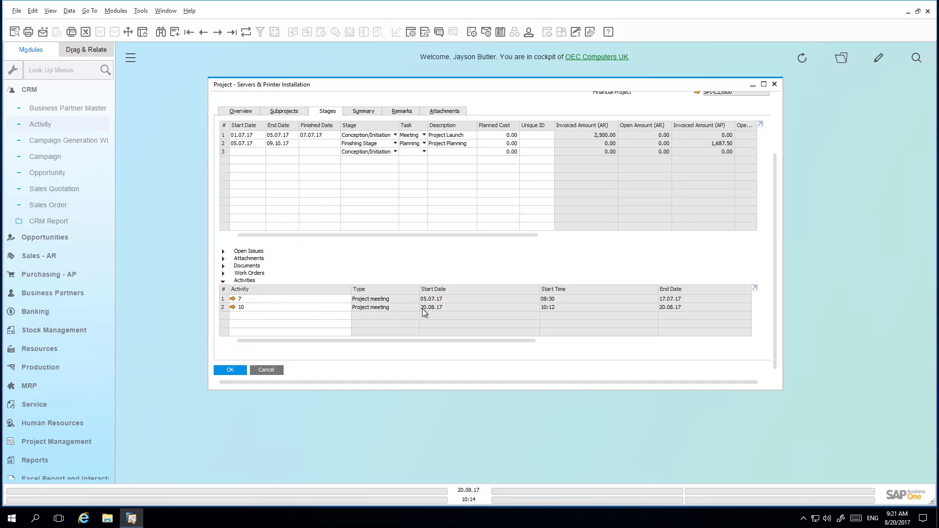
click(233, 307)
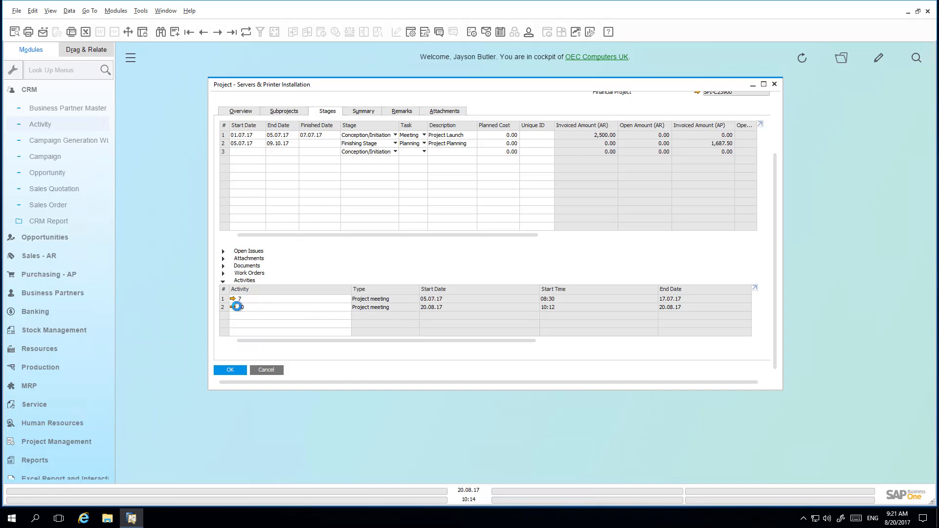
double_click(239, 307)
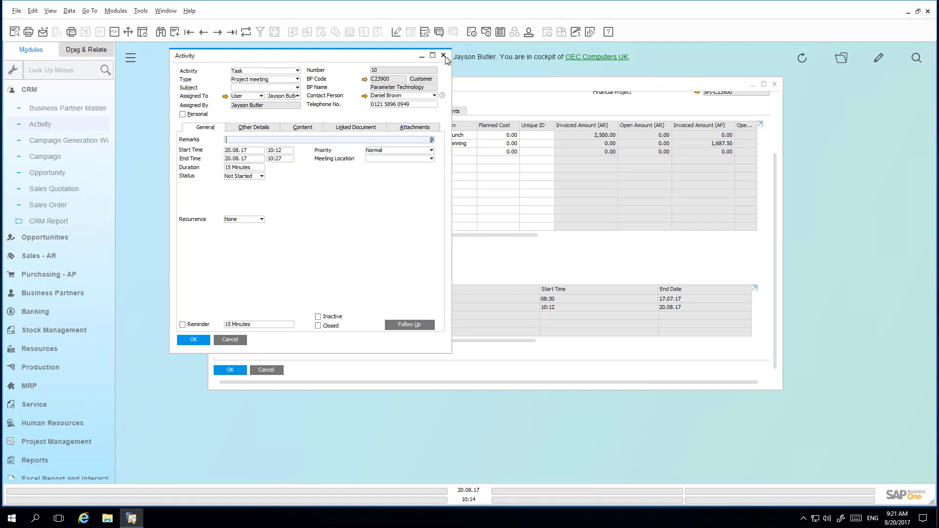
click(444, 56)
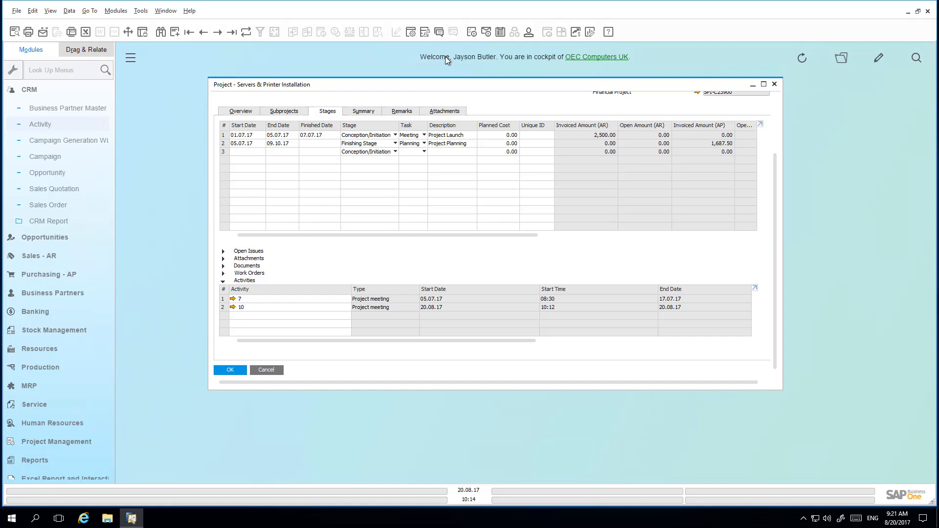
mouse_move(323, 197)
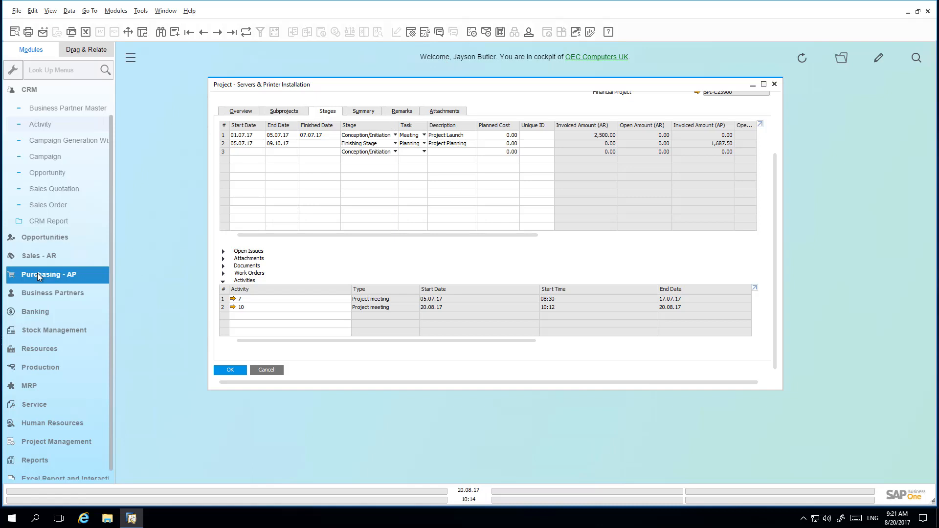
Start an AP invoice from Far East Imports for item J.B. Officeprint 1186
click(49, 274)
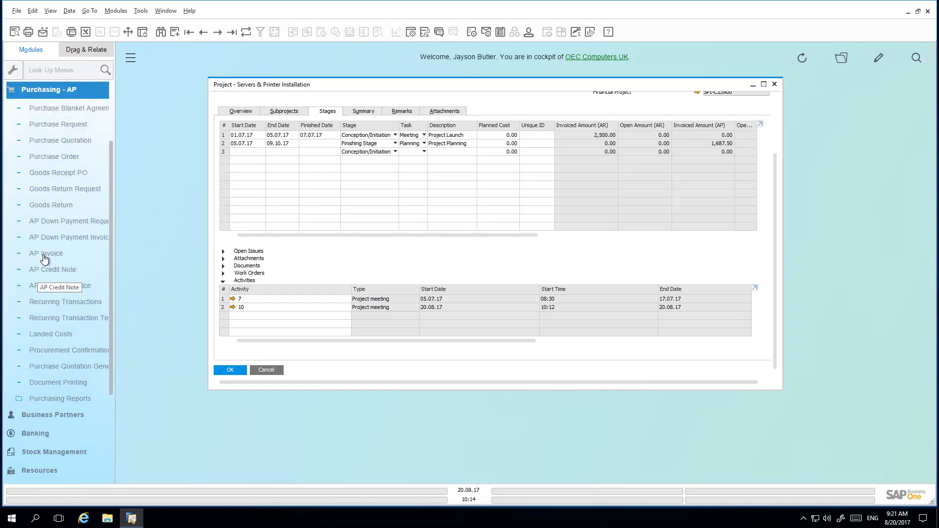
click(47, 253)
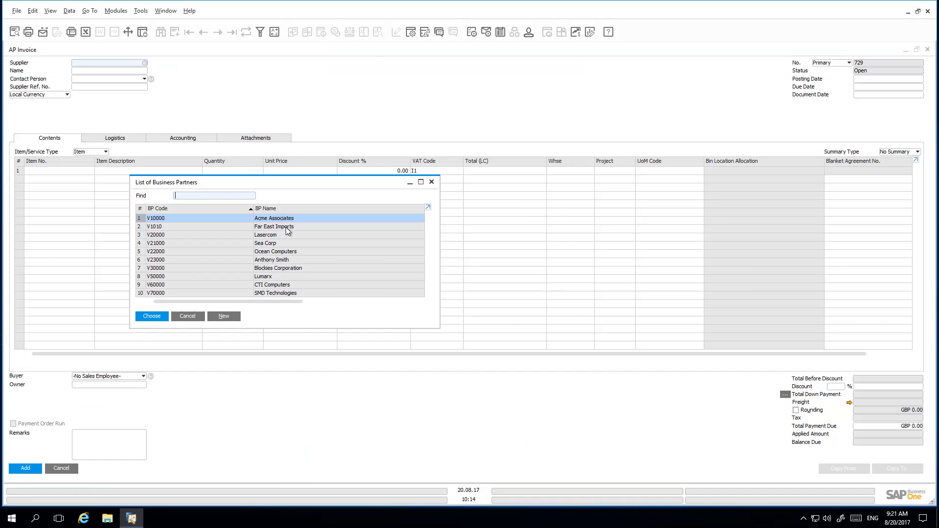
double_click(275, 226)
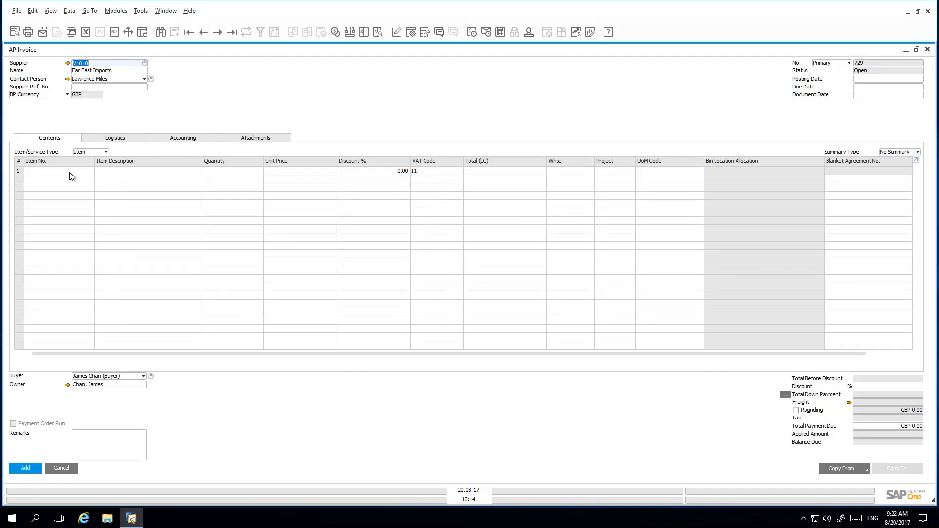
click(57, 171)
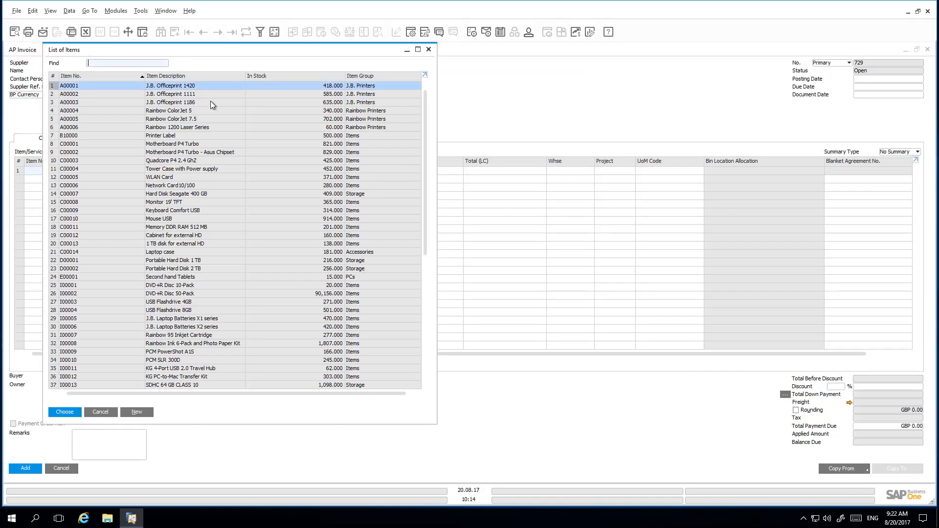
click(64, 412)
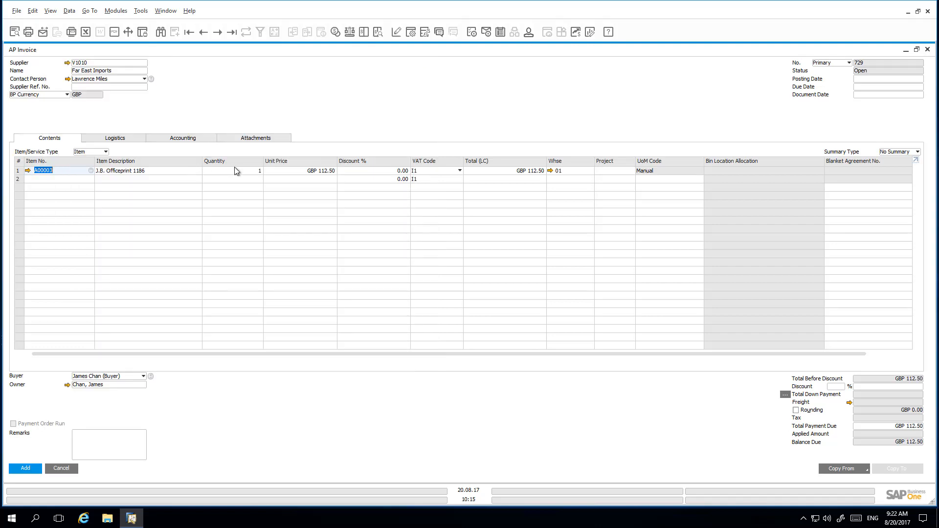
Set quantity 15, charge the line to project SPI-C23900, and add the invoice
click(230, 171)
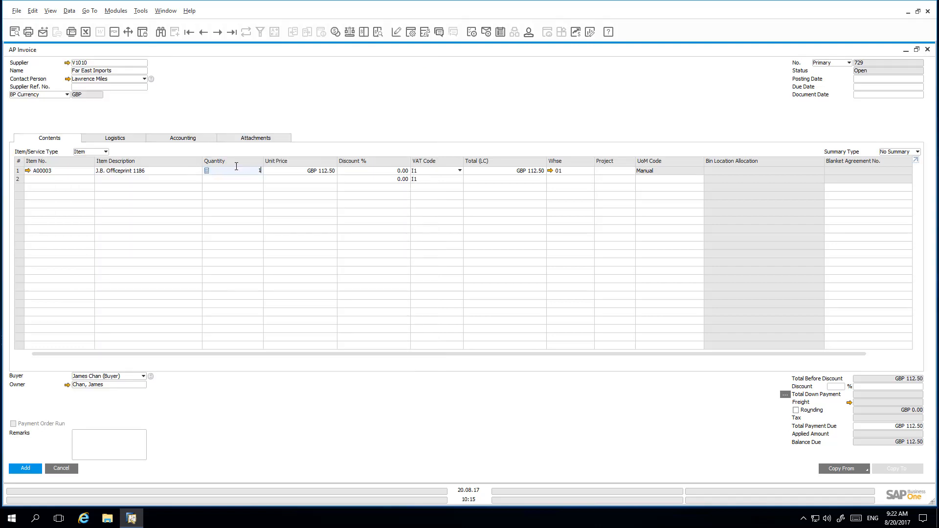
text(15)
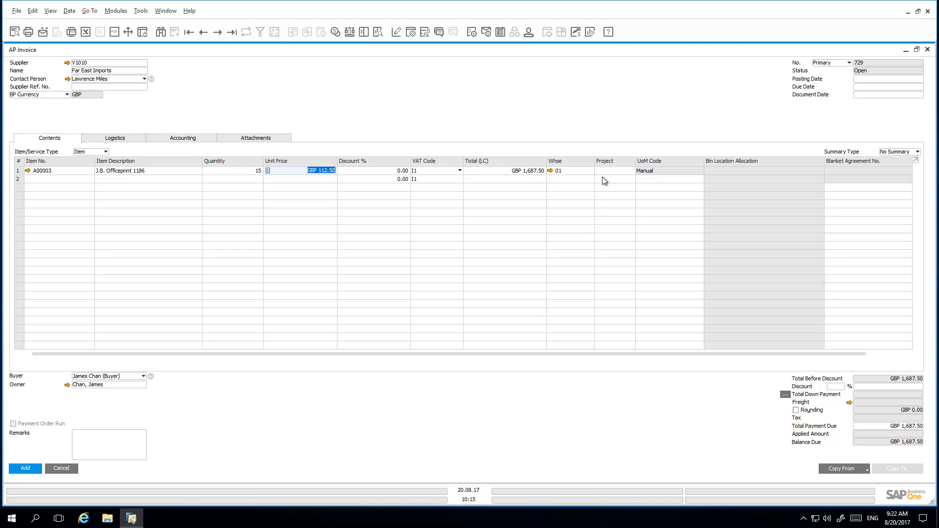
click(614, 170)
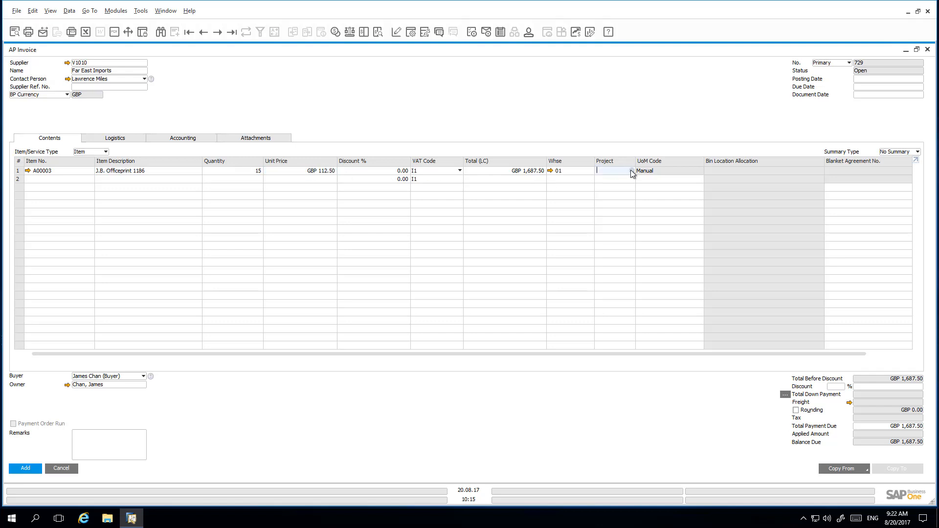
click(614, 171)
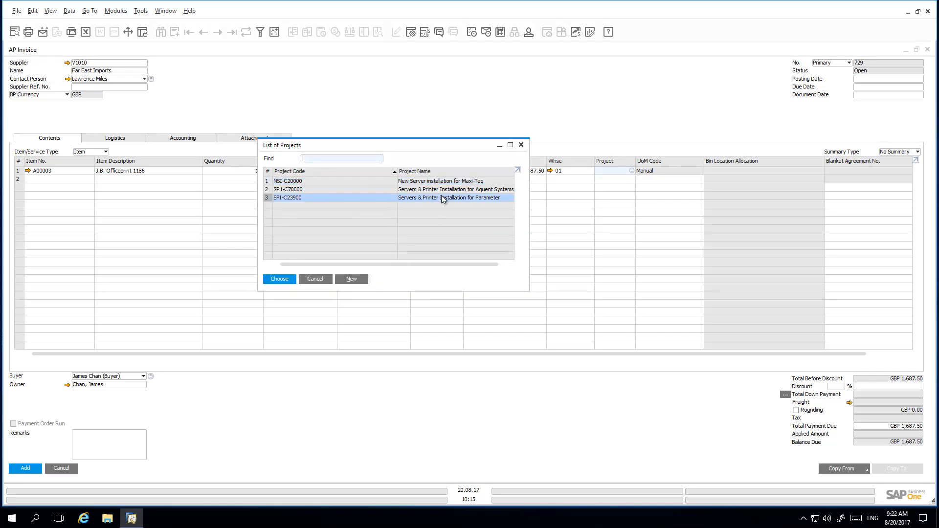
click(280, 279)
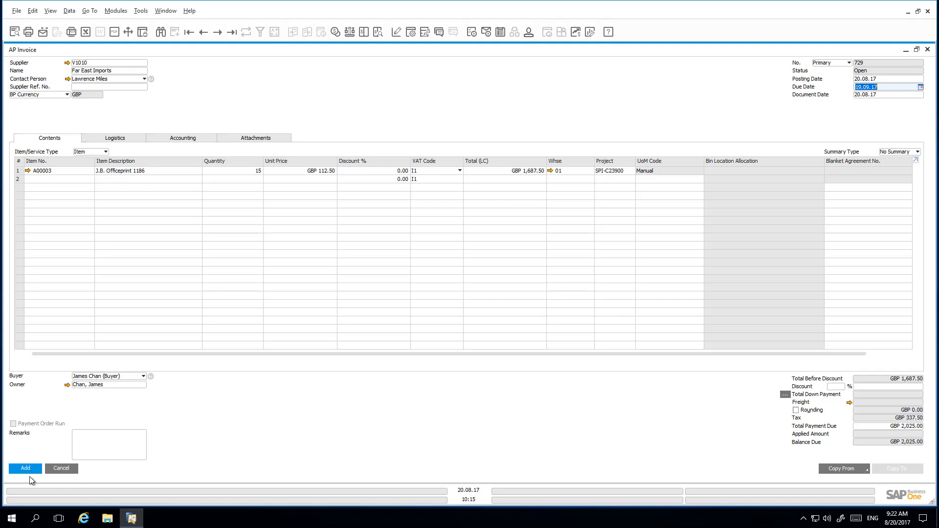
click(24, 469)
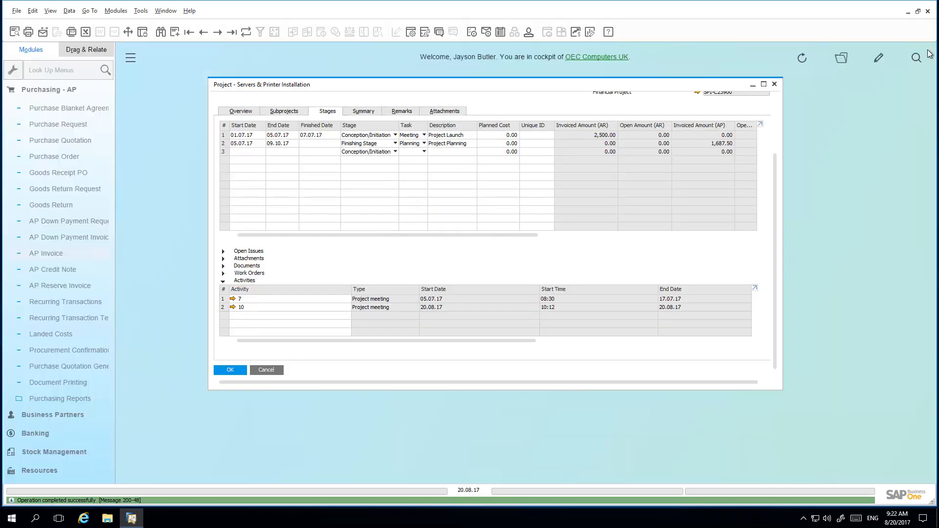
Accept assigning unassigned documents and assign AP invoice 729 to stage 2 - Project Planning
click(230, 370)
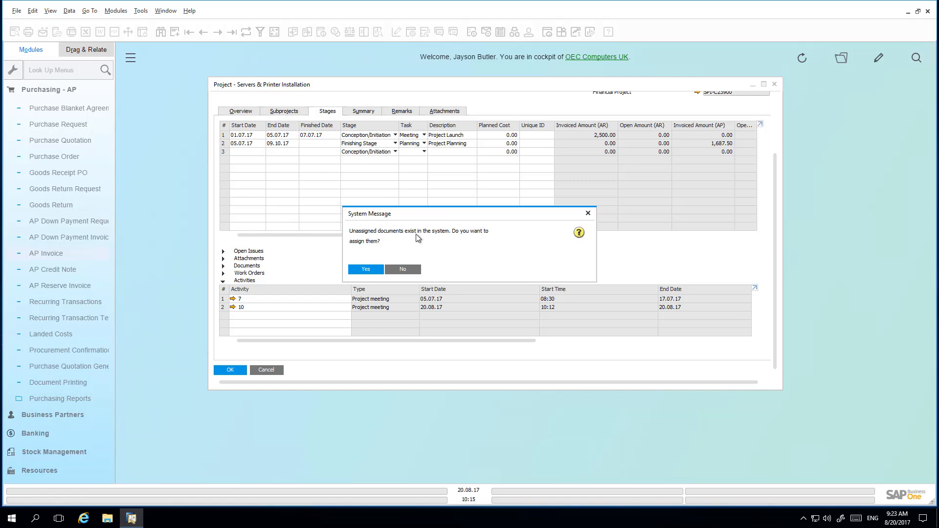
mouse_move(431, 239)
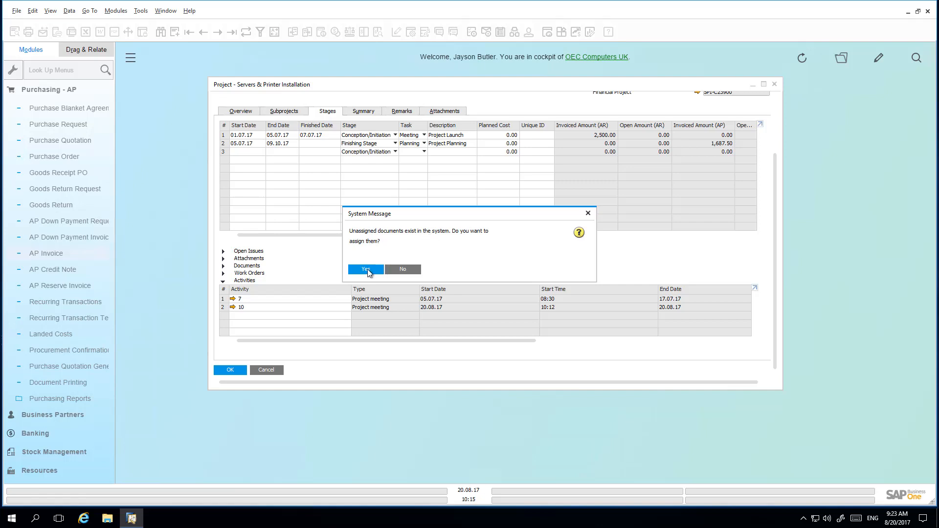
click(365, 269)
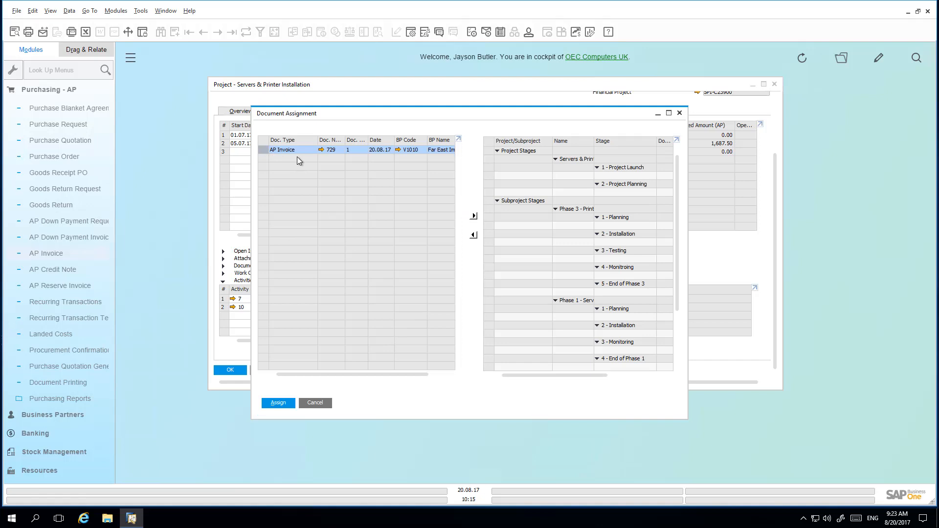
mouse_move(341, 167)
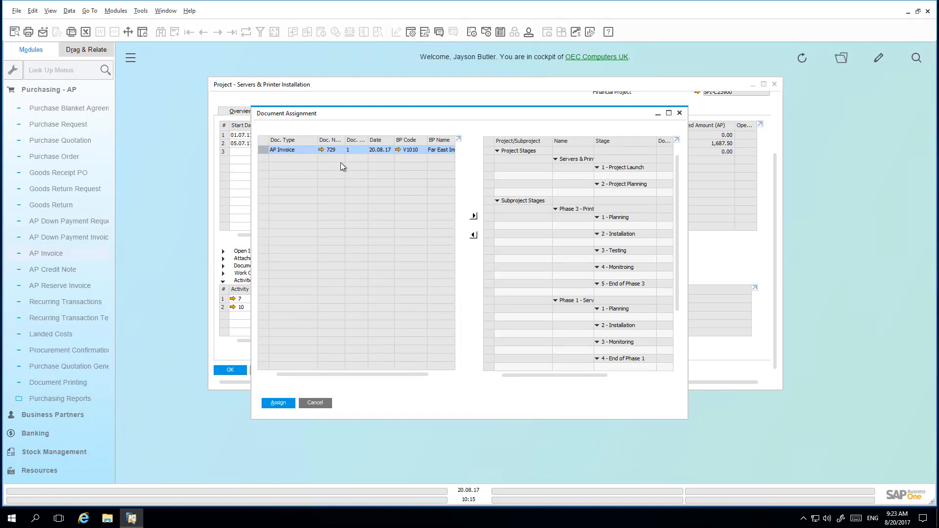
mouse_move(539, 157)
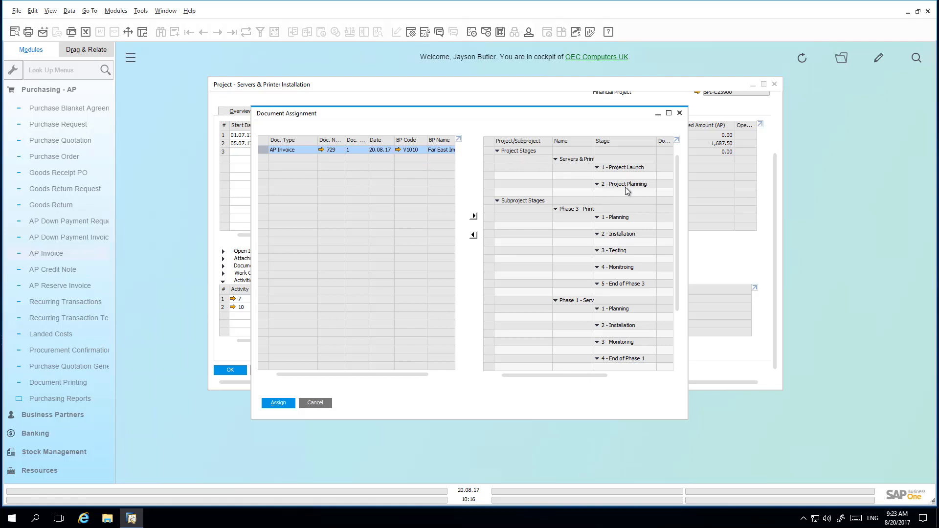
mouse_move(642, 194)
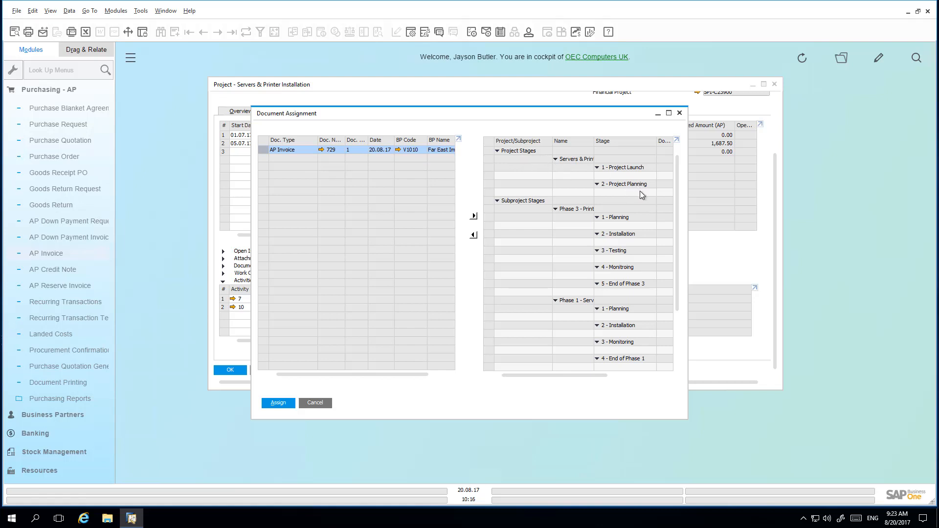
click(623, 191)
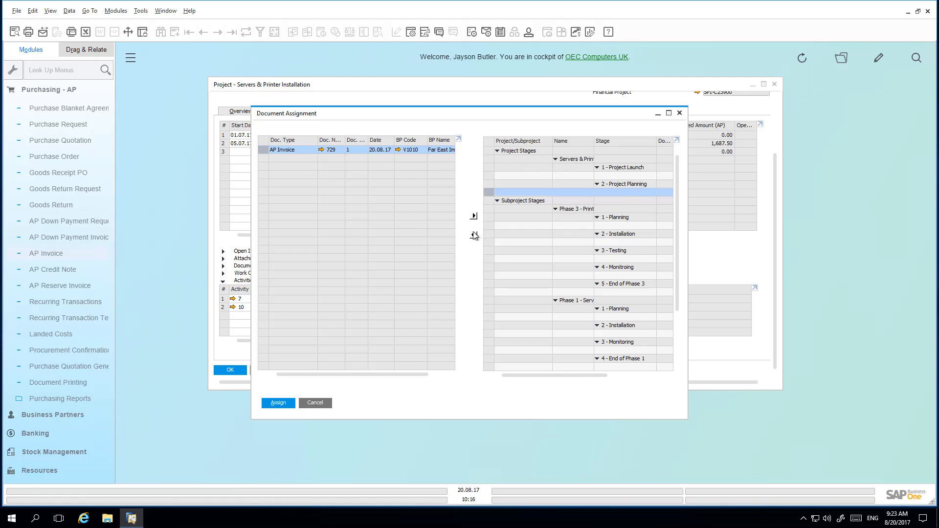
click(473, 215)
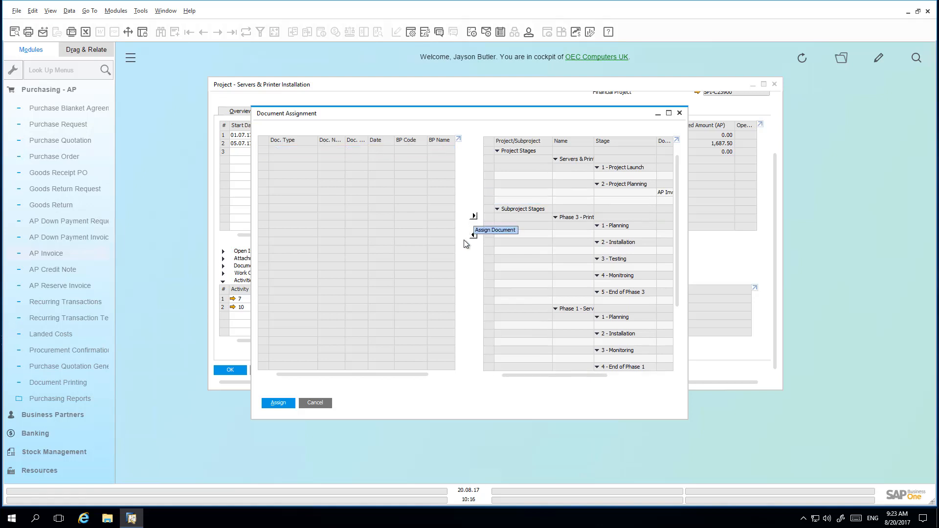
click(315, 403)
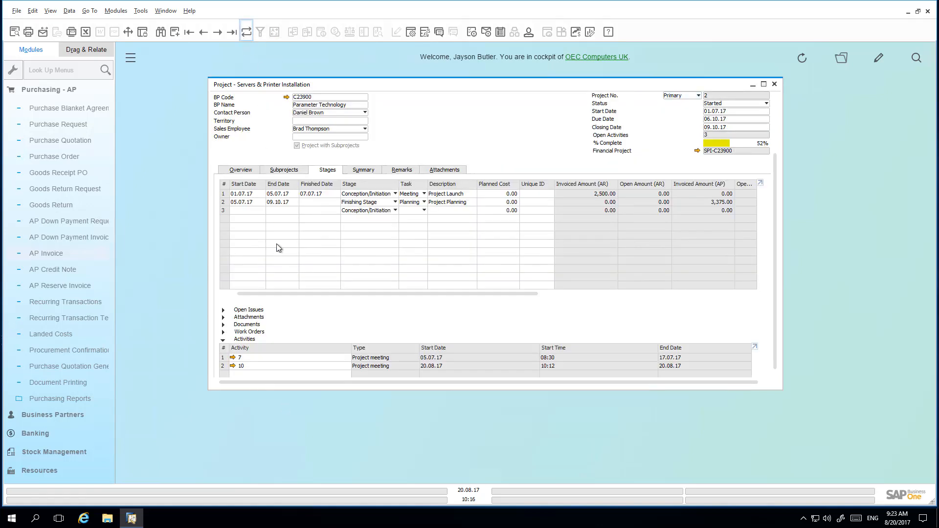
Tick Chargeable on AP invoices 728 and 729 and update the project
click(224, 324)
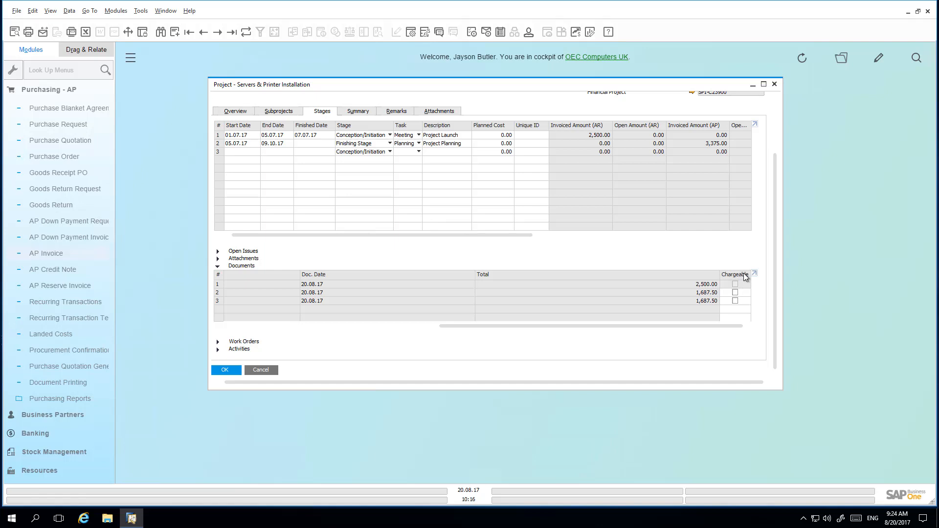
click(736, 301)
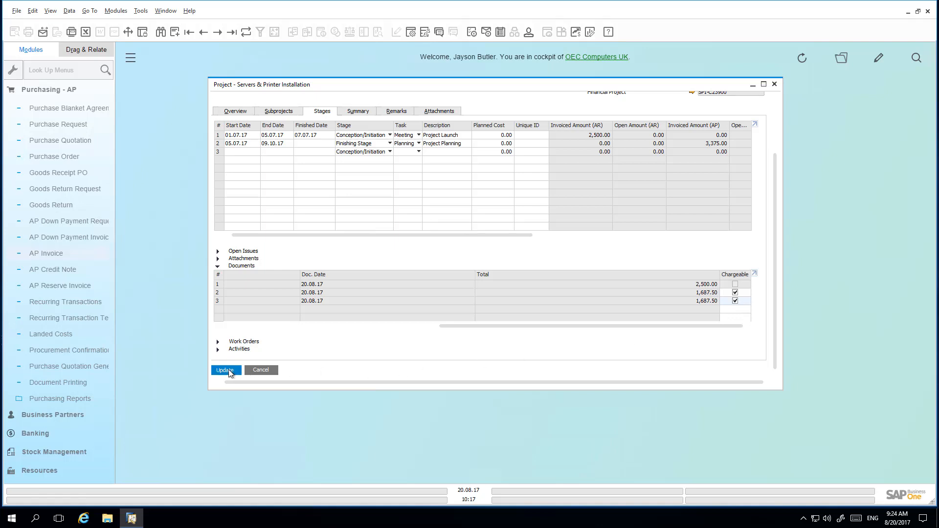
click(226, 370)
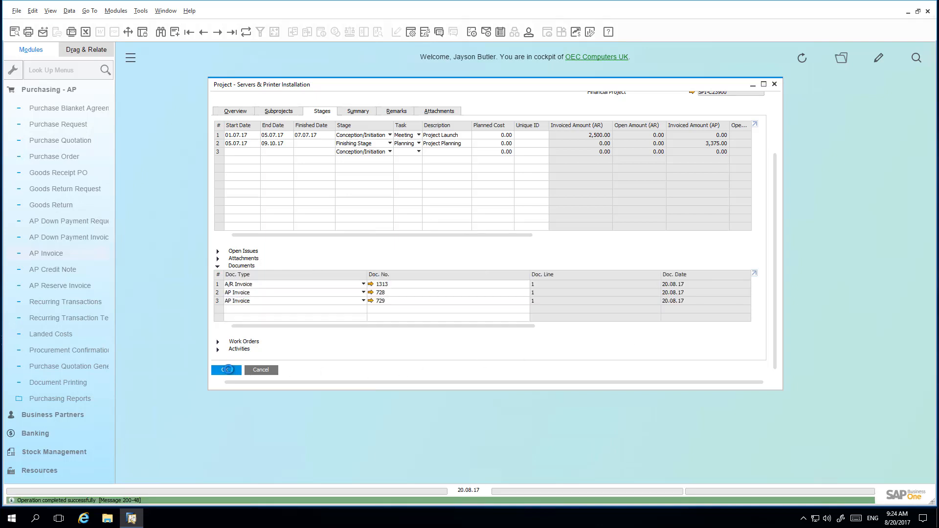
click(226, 370)
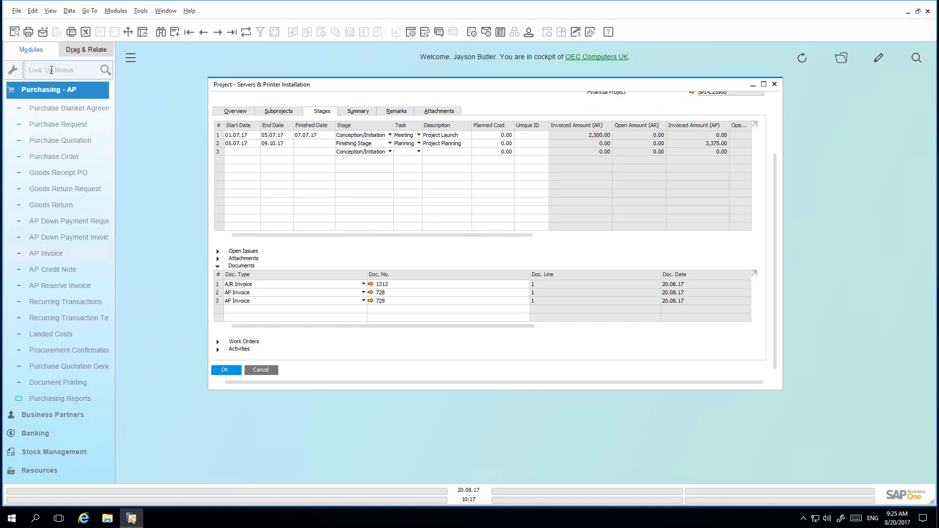
Search the menus for 'bill' and launch the Billing Document Generation Wizard
text(bill)
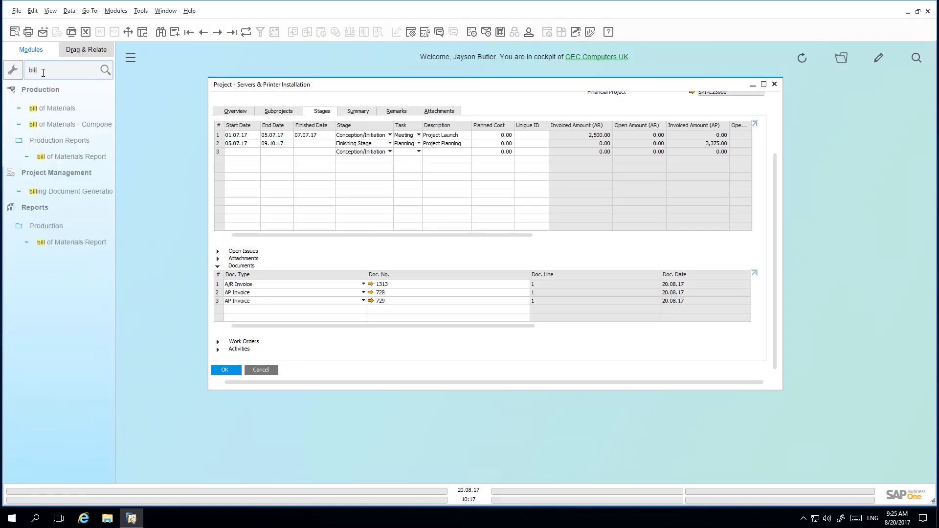
mouse_move(70, 190)
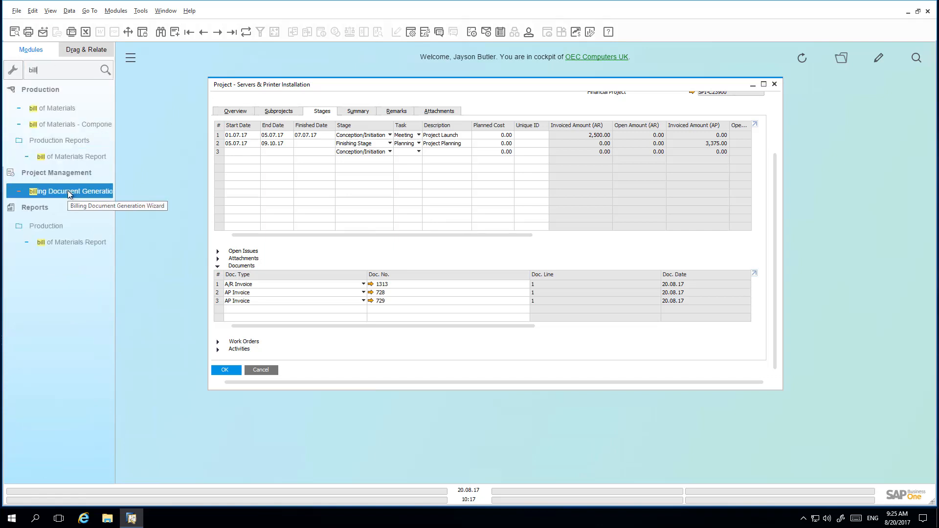
click(71, 191)
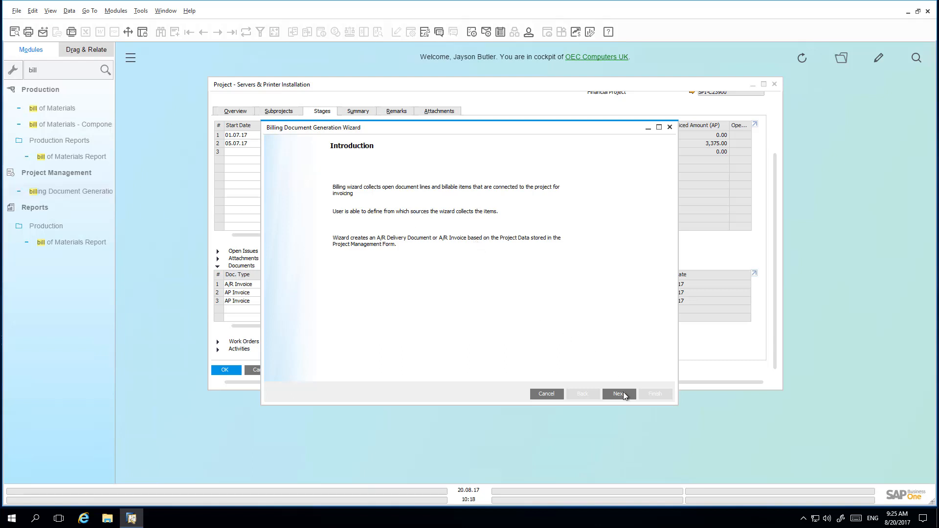
Set the billing wizard to A/R Invoice for project SPI-C23900, customer C23900, stage (2-2)
click(619, 393)
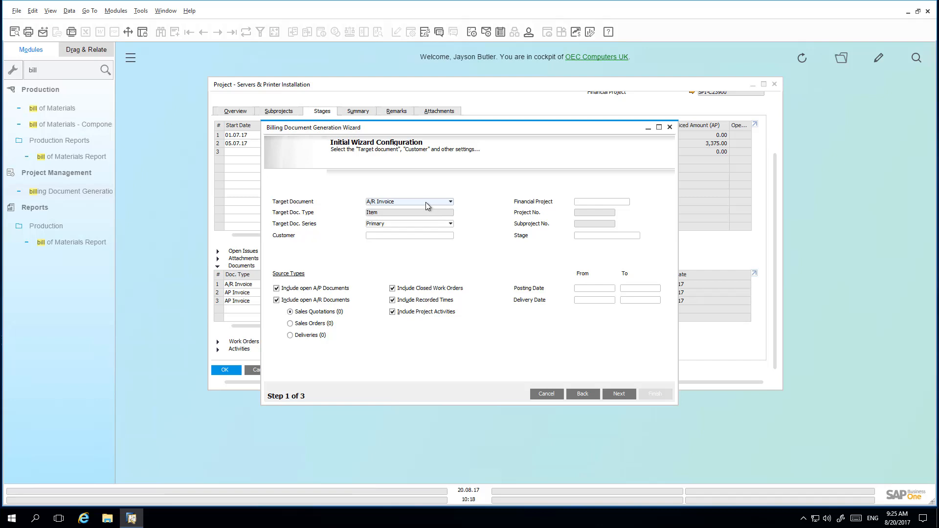
click(449, 202)
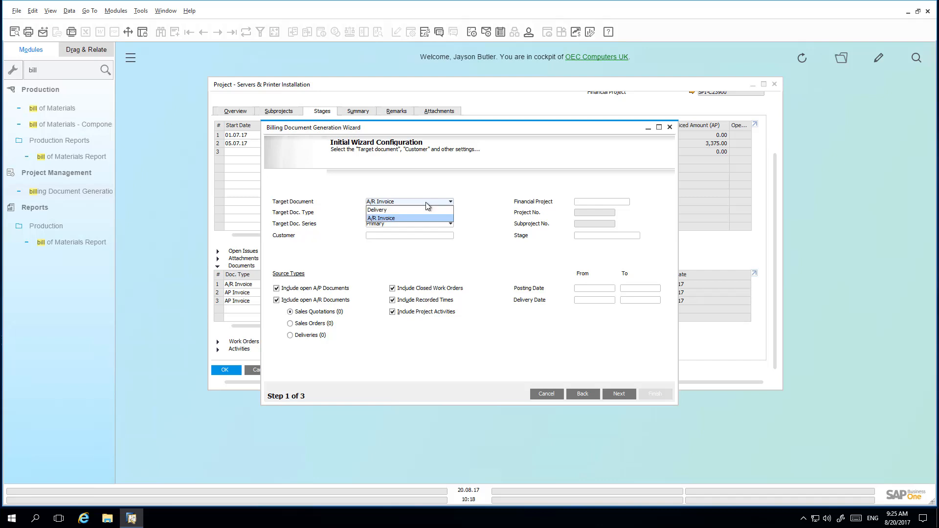
mouse_move(438, 197)
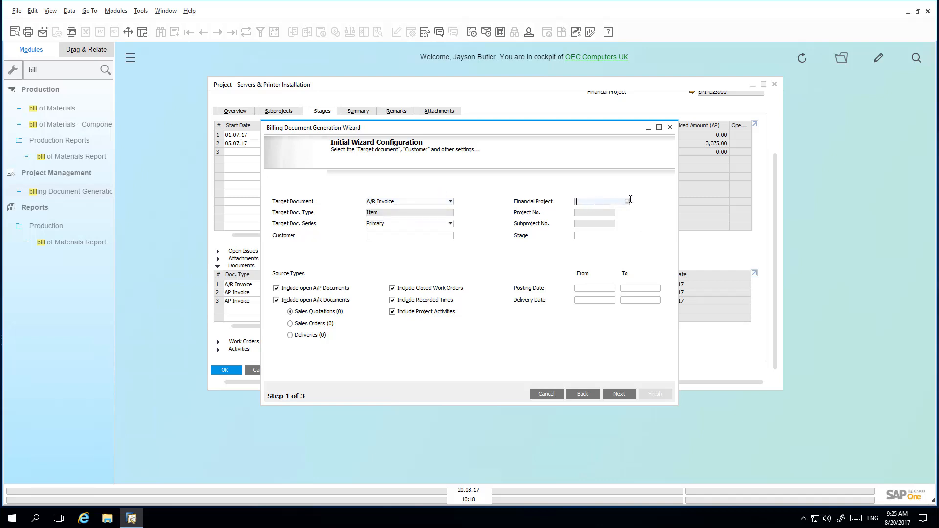
click(628, 201)
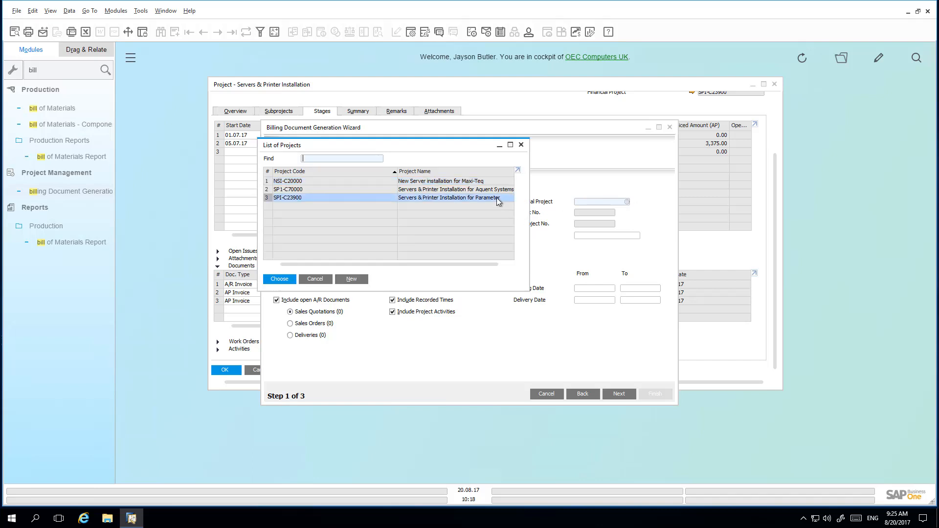
click(278, 279)
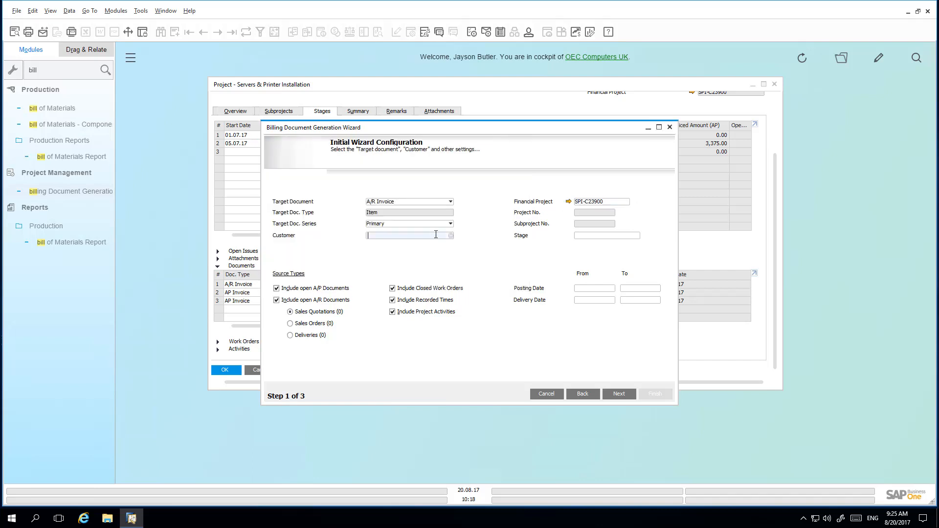
click(451, 235)
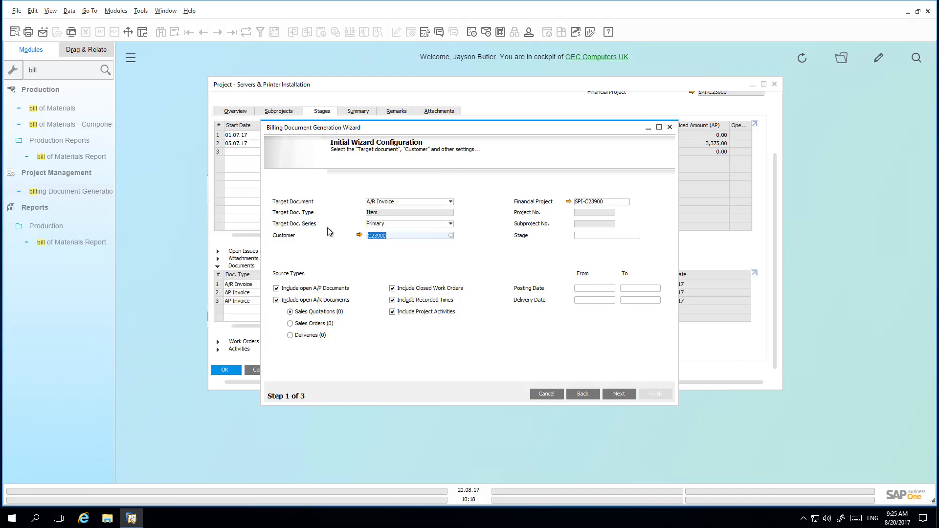
mouse_move(597, 237)
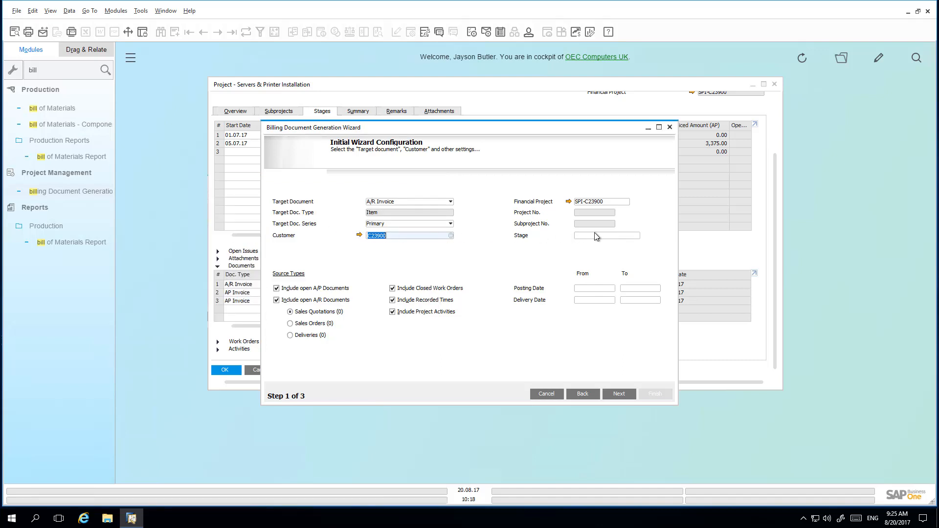
click(605, 235)
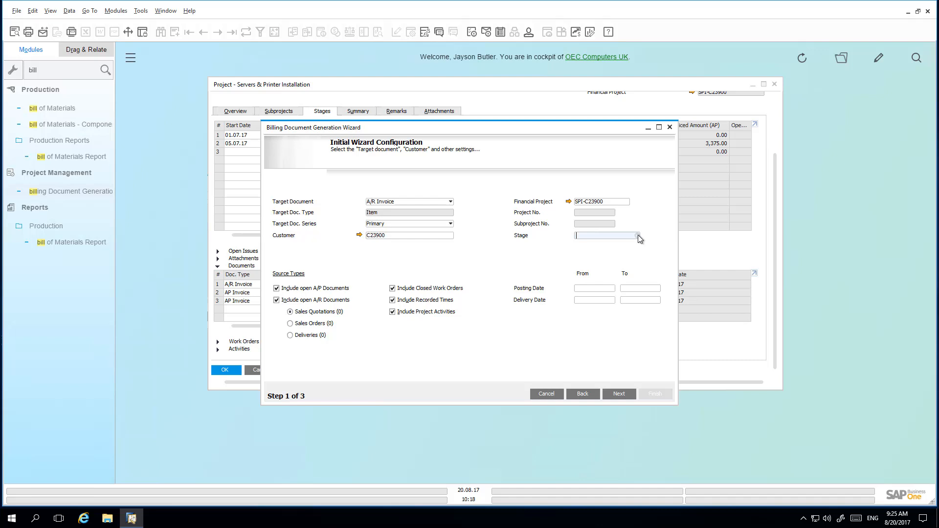
click(640, 234)
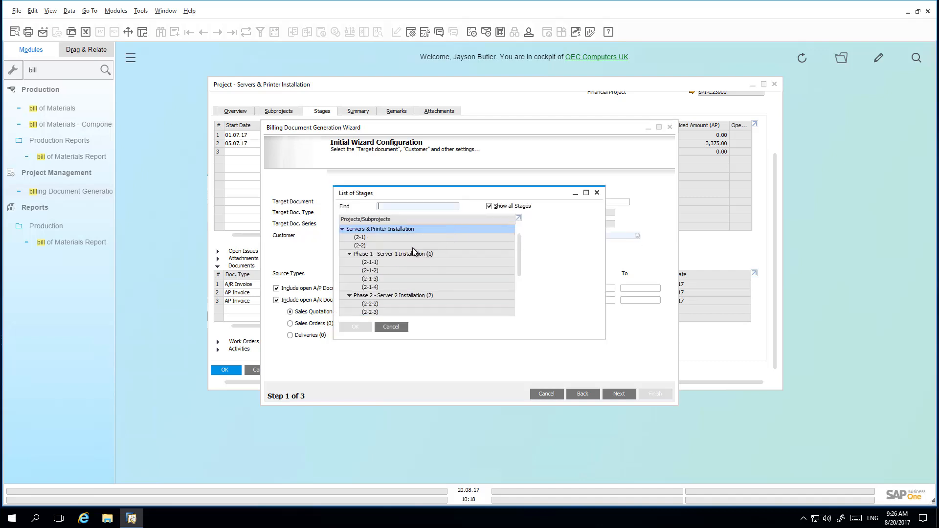
click(360, 245)
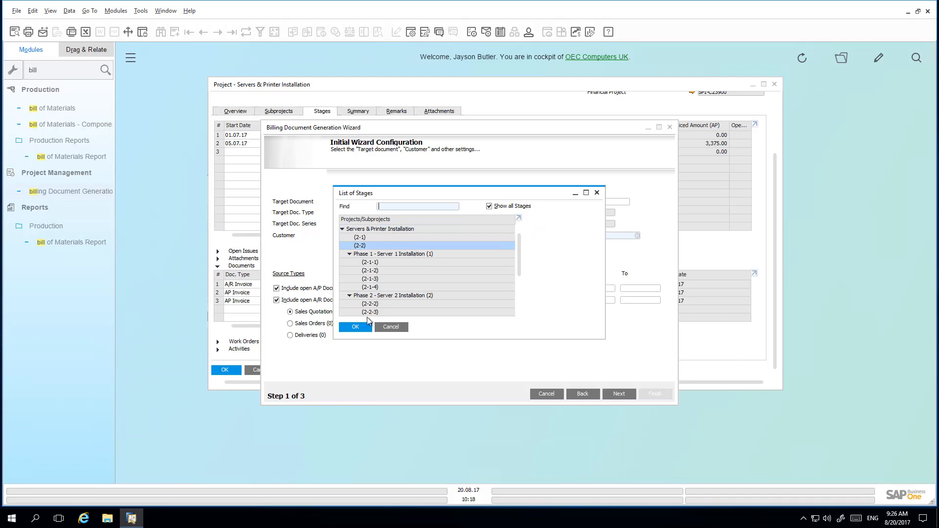
click(355, 327)
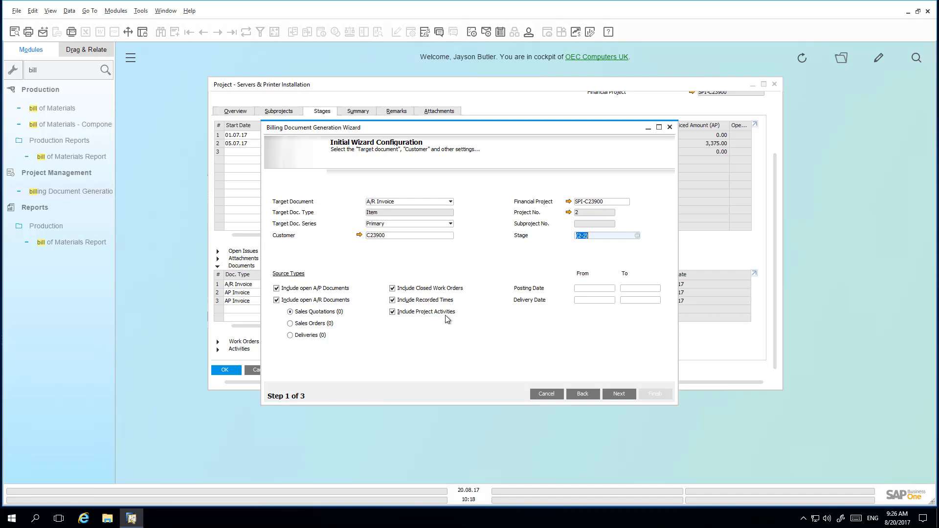
click(619, 393)
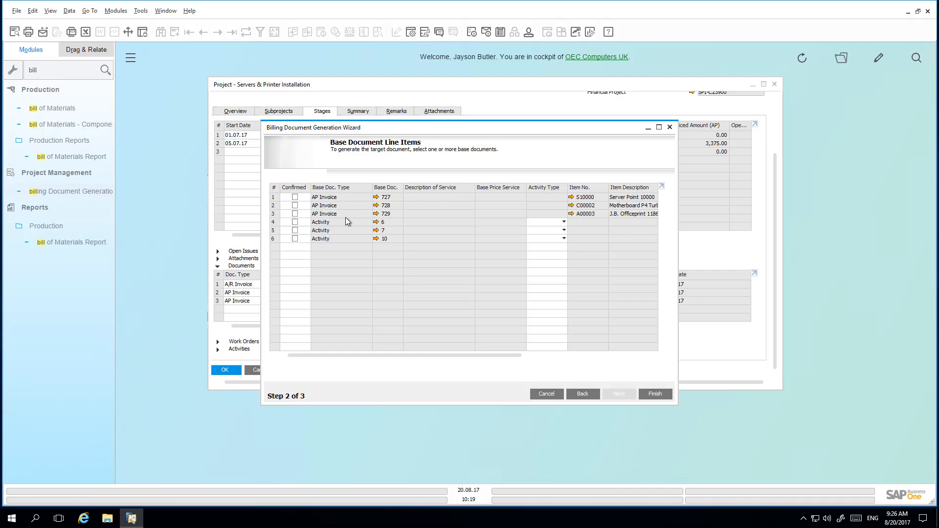
mouse_move(434, 361)
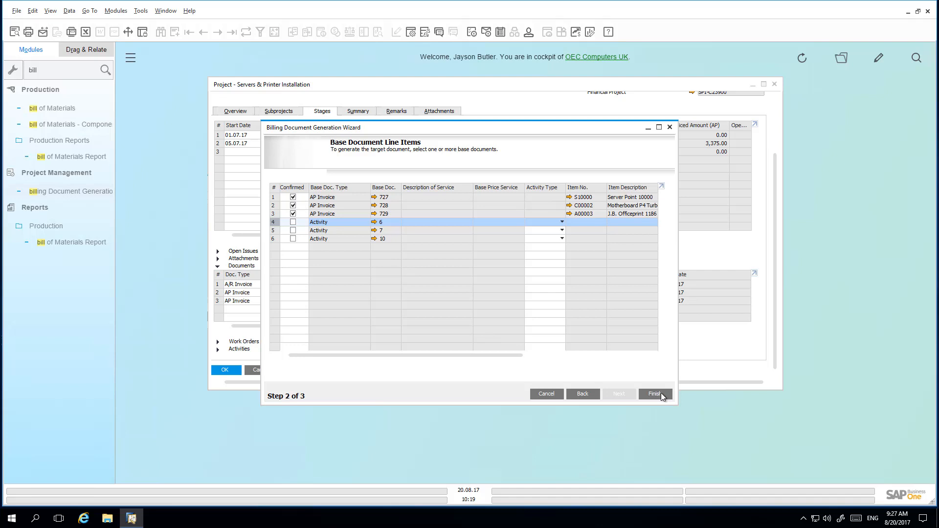
Finish the wizard for AP invoices 727–729 and accept the credit limit warning
click(655, 393)
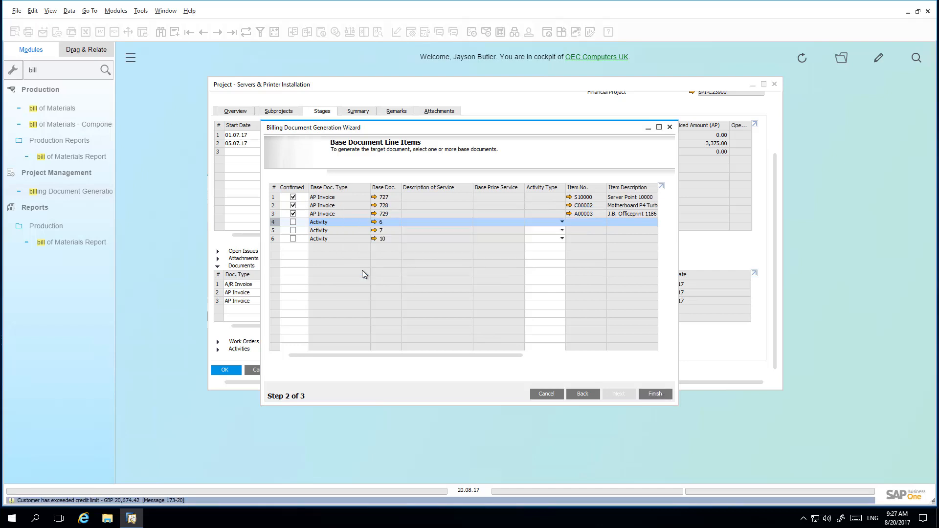
click(655, 393)
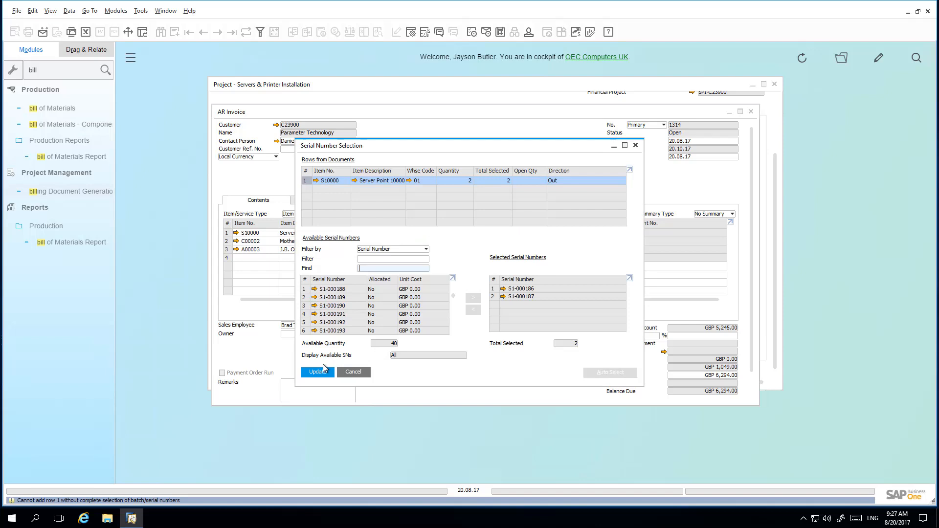
Apply serials S1-000186 and S1-000187, add A/R invoice 1314, and close the wizard
click(317, 372)
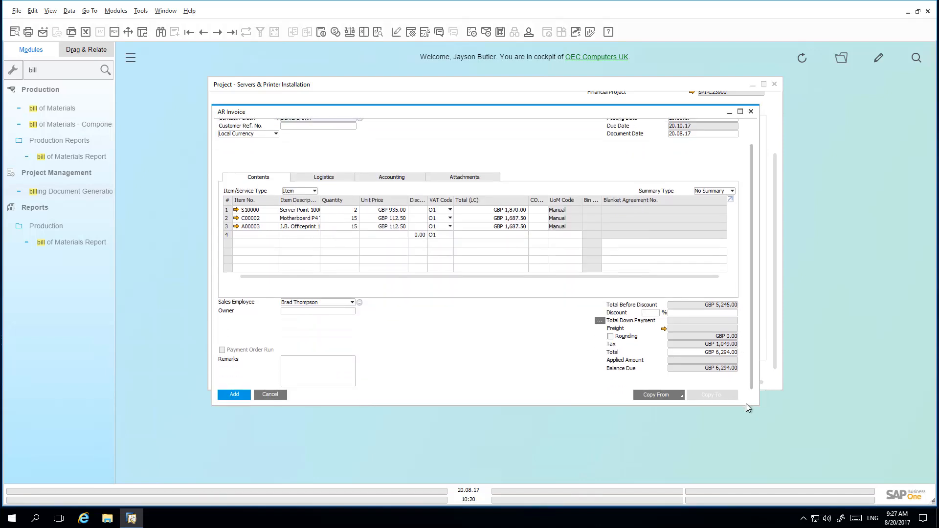
click(233, 395)
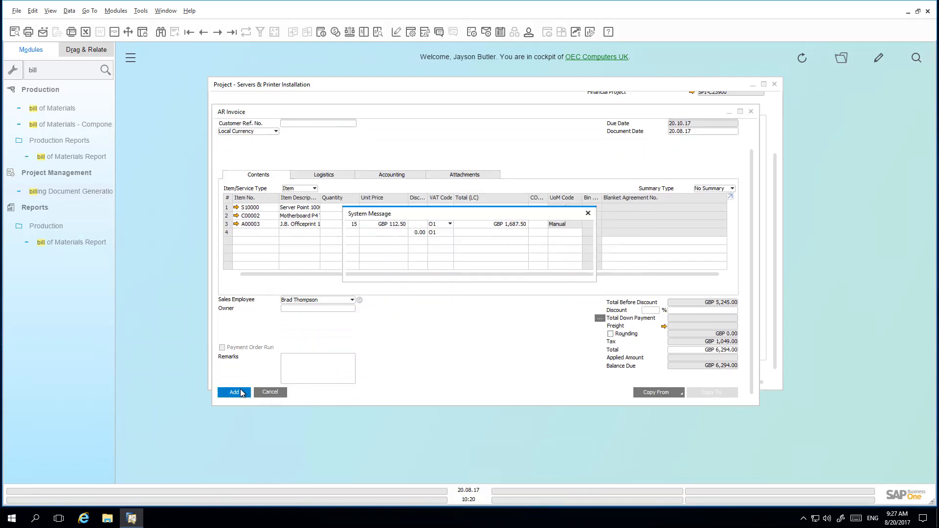
click(233, 392)
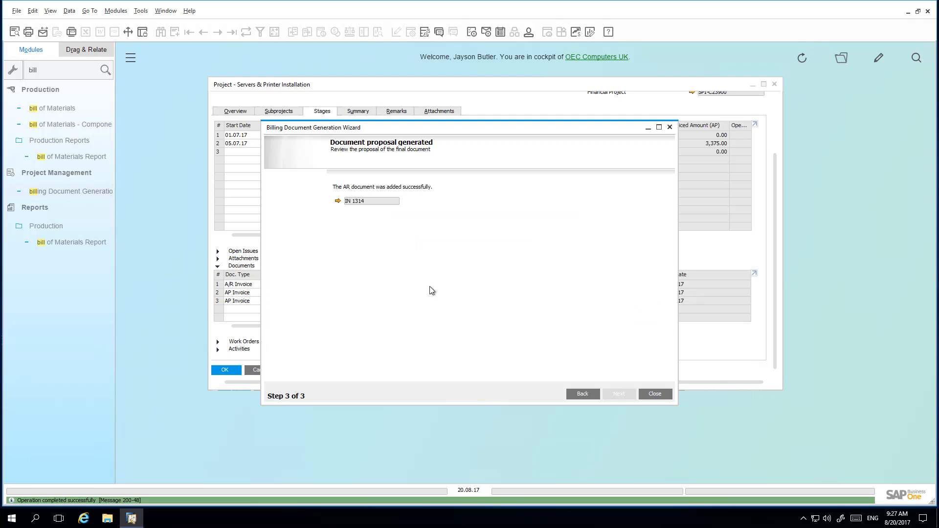
click(655, 395)
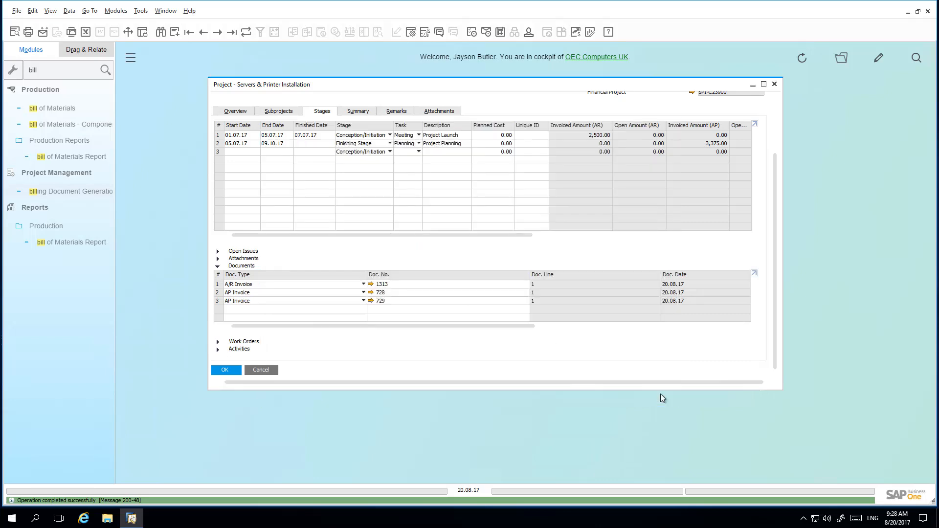
mouse_move(712, 361)
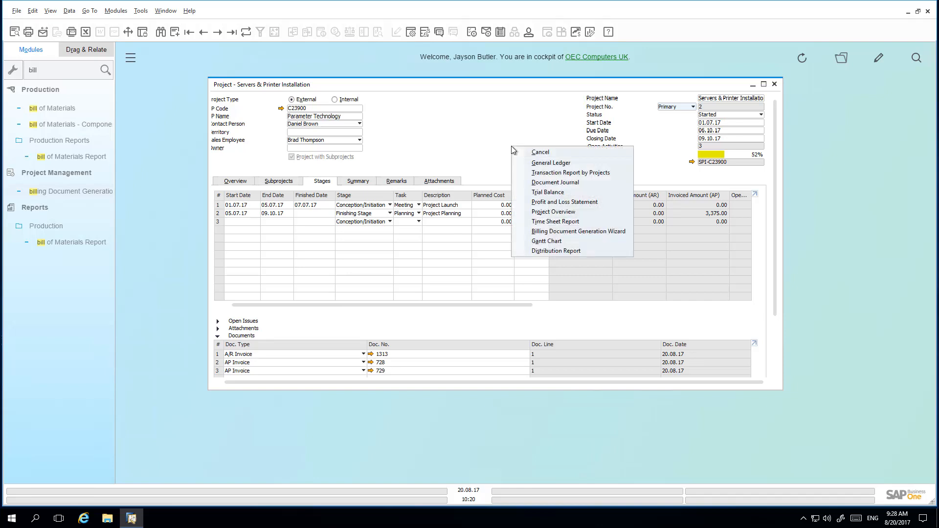
mouse_move(553, 212)
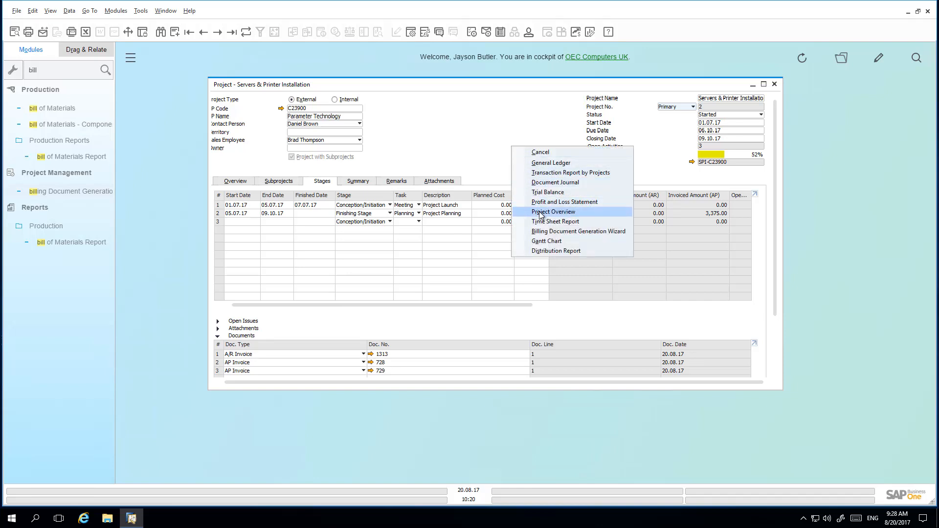
Show the Project Overview for Servers & Printer Installation from the context menu
click(553, 211)
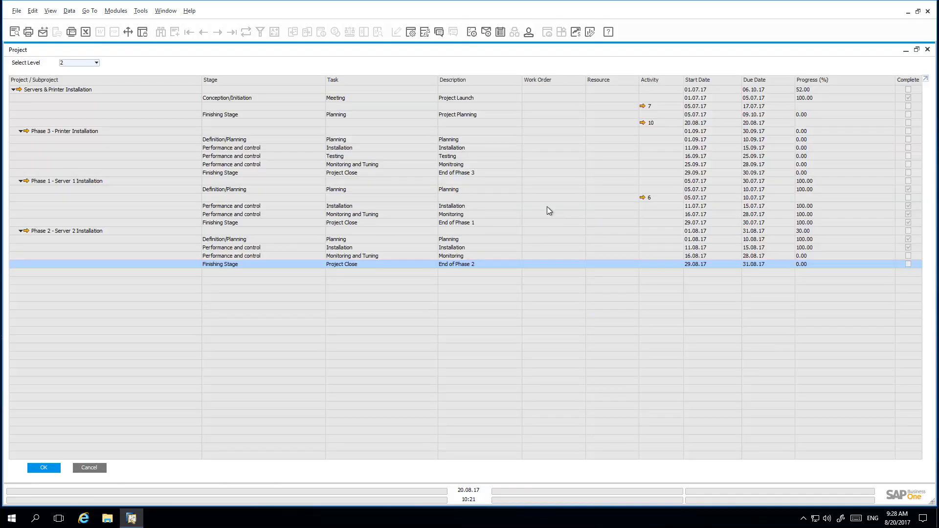
mouse_move(384, 192)
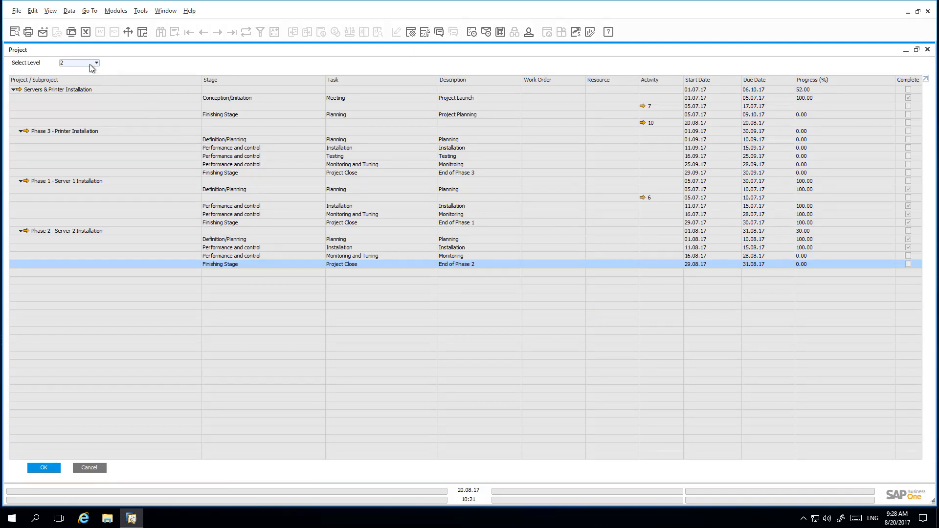
Switch the overview's Select Level to 1, then back to 2
click(96, 63)
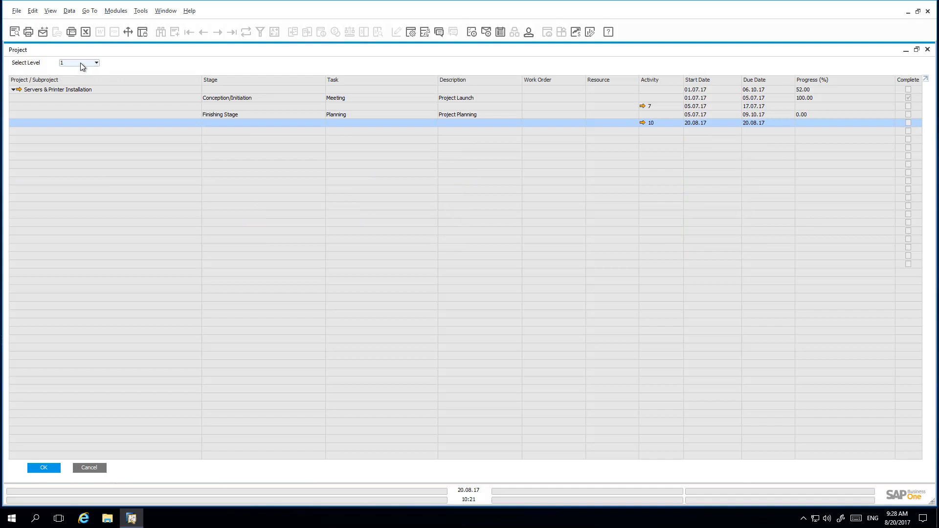
click(95, 62)
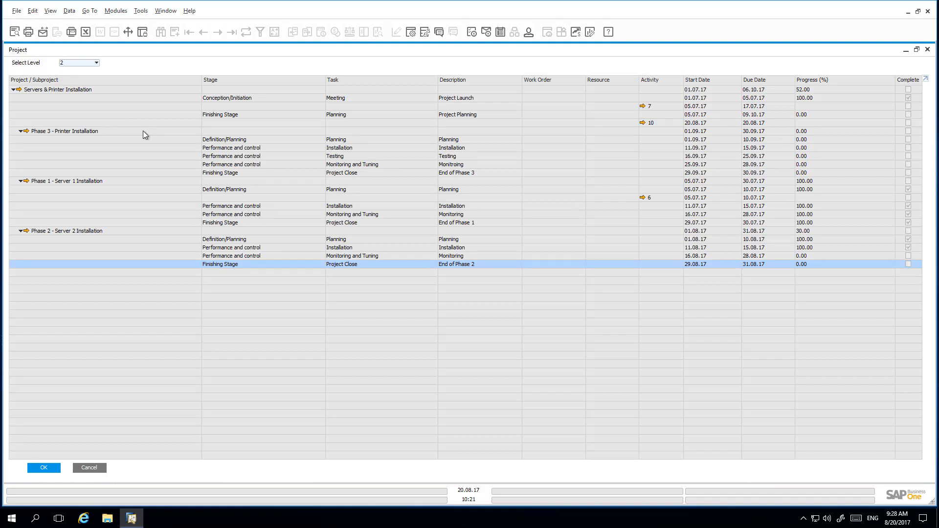
mouse_move(269, 138)
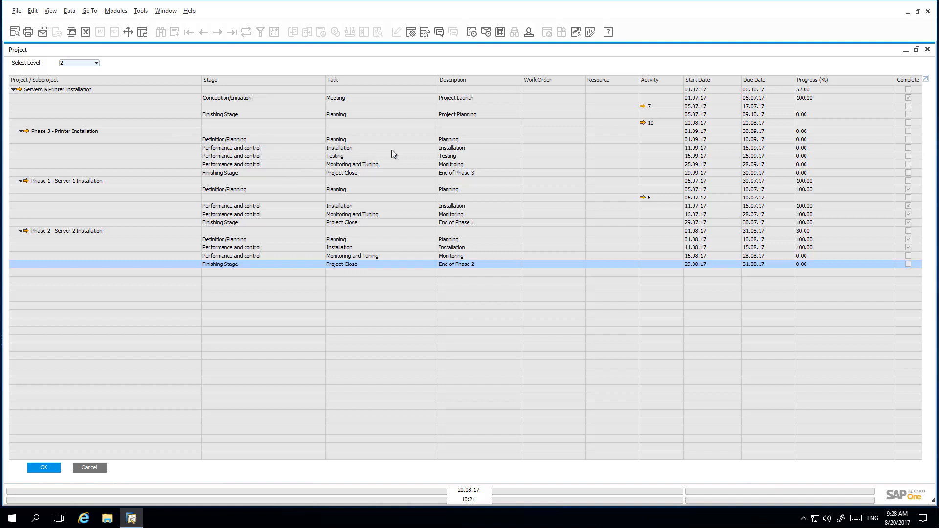
mouse_move(544, 149)
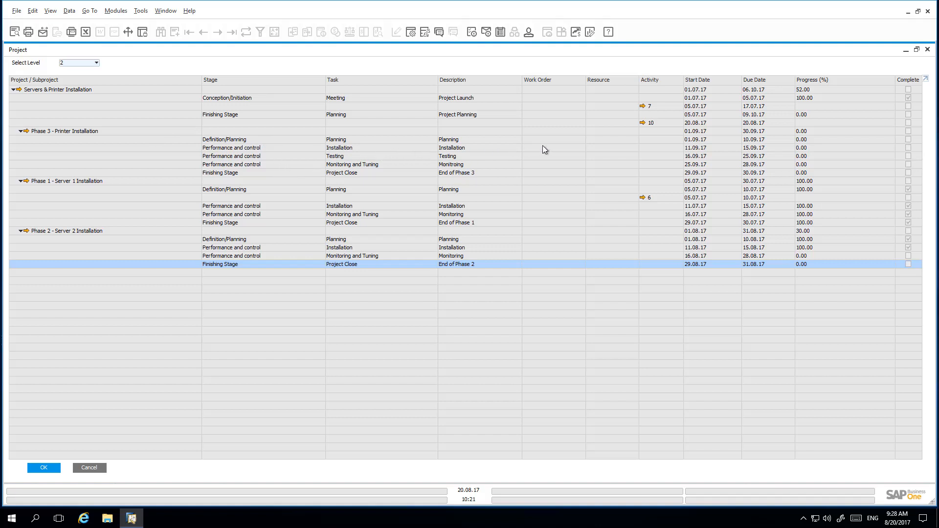
mouse_move(649, 145)
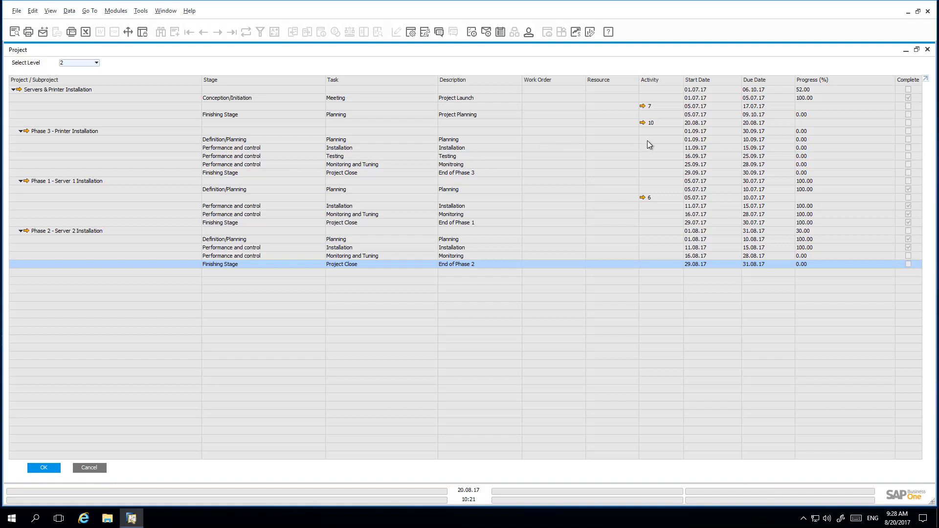
mouse_move(732, 136)
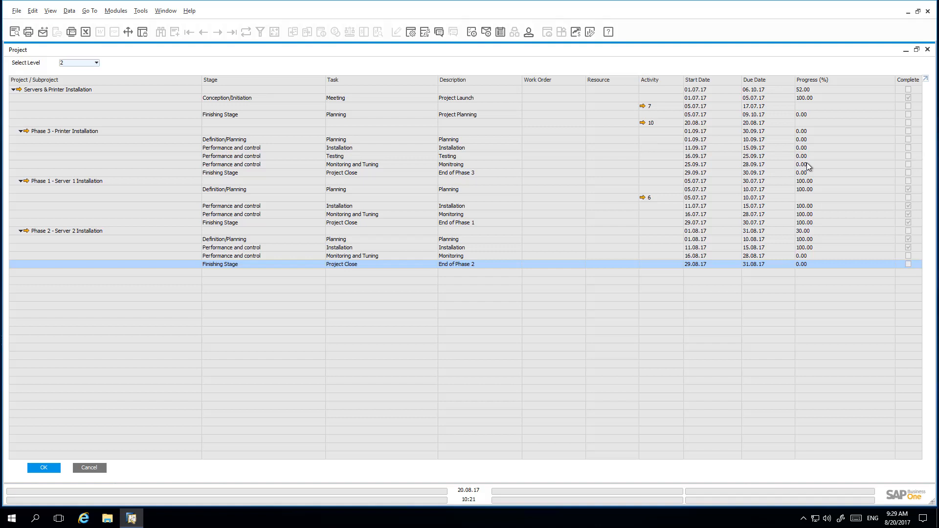
mouse_move(929, 53)
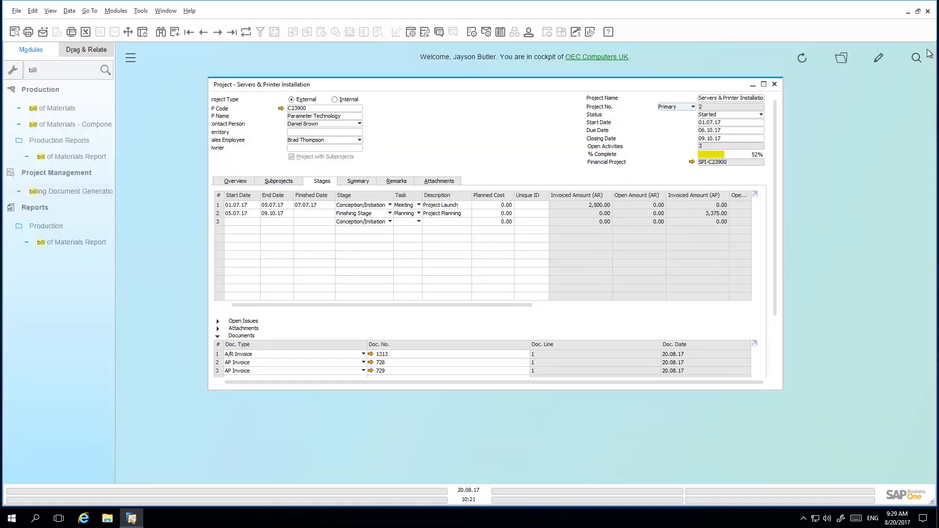
mouse_move(500, 149)
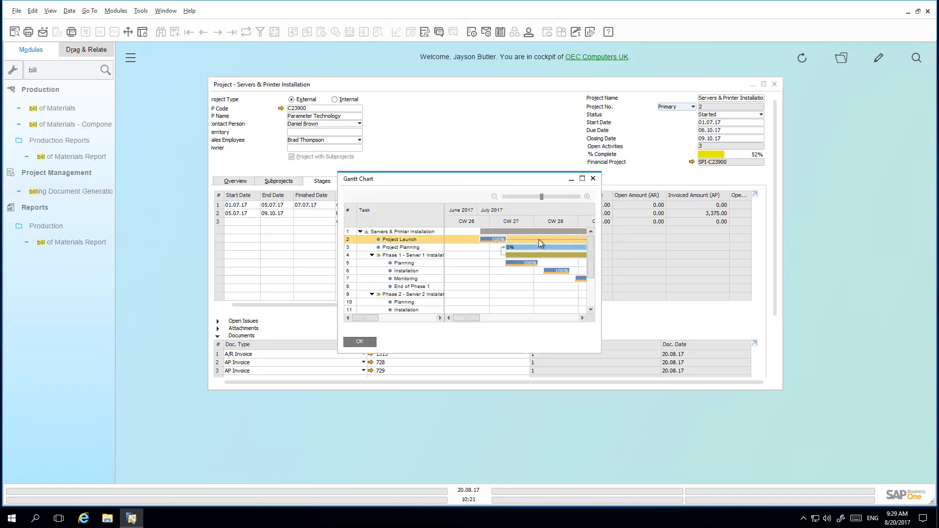
Maximize the Servers & Printer Installation Gantt chart window
click(582, 179)
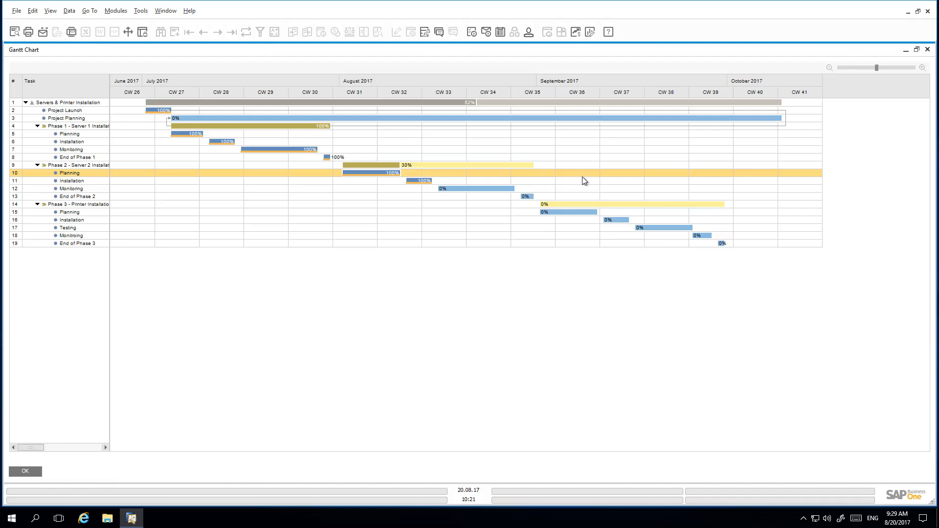